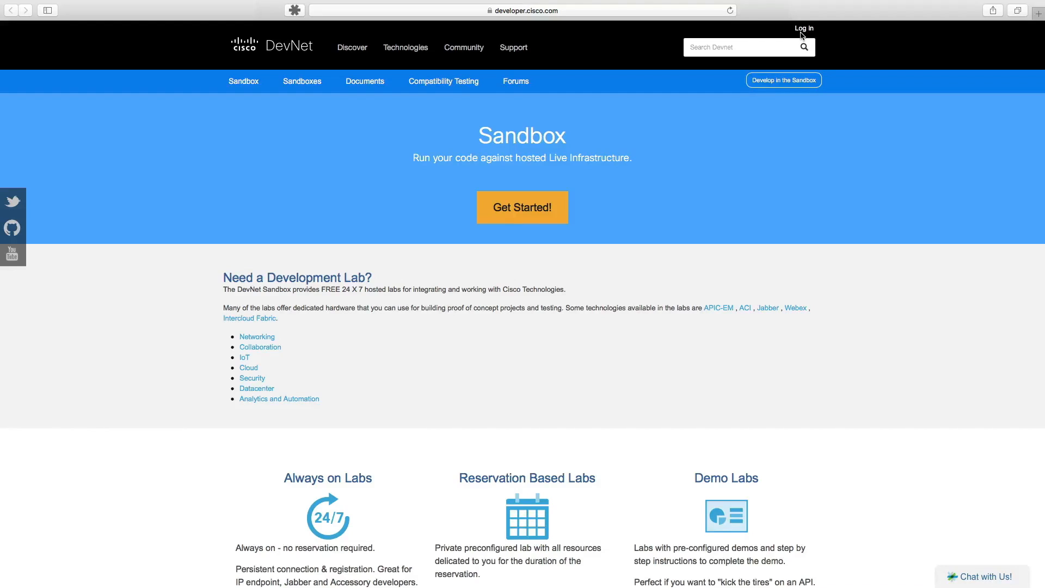
Sign in with the Cisco account credentials and return to the Sandbox home page.
left_click(804, 28)
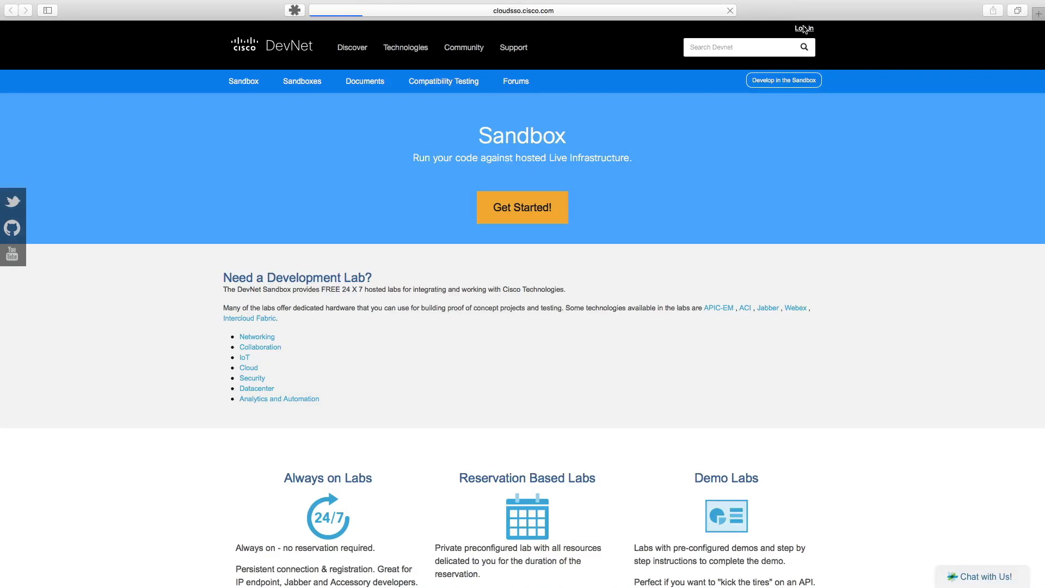
left_click(804, 29)
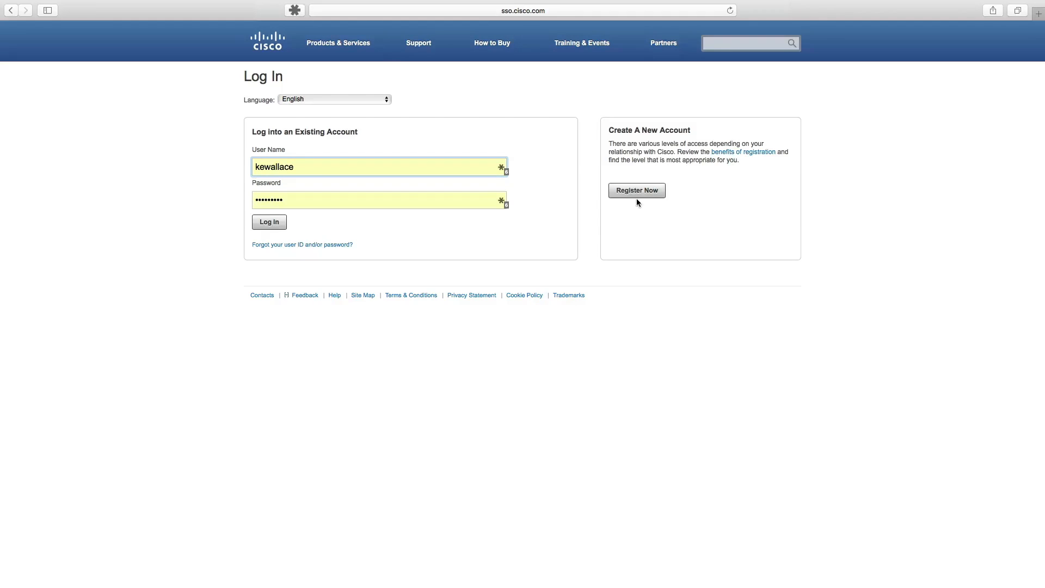
left_click(269, 222)
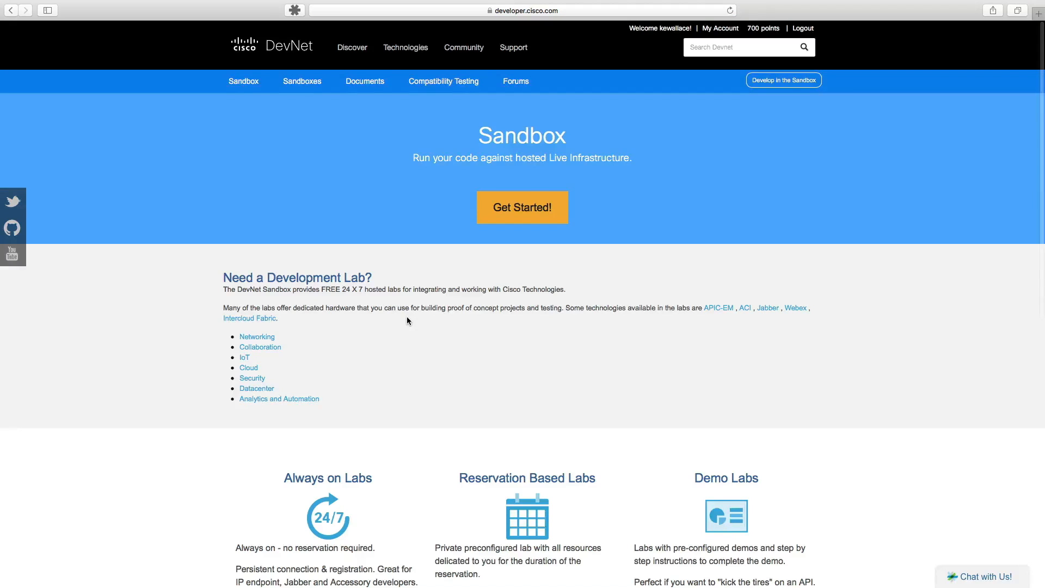
scroll("down", 3)
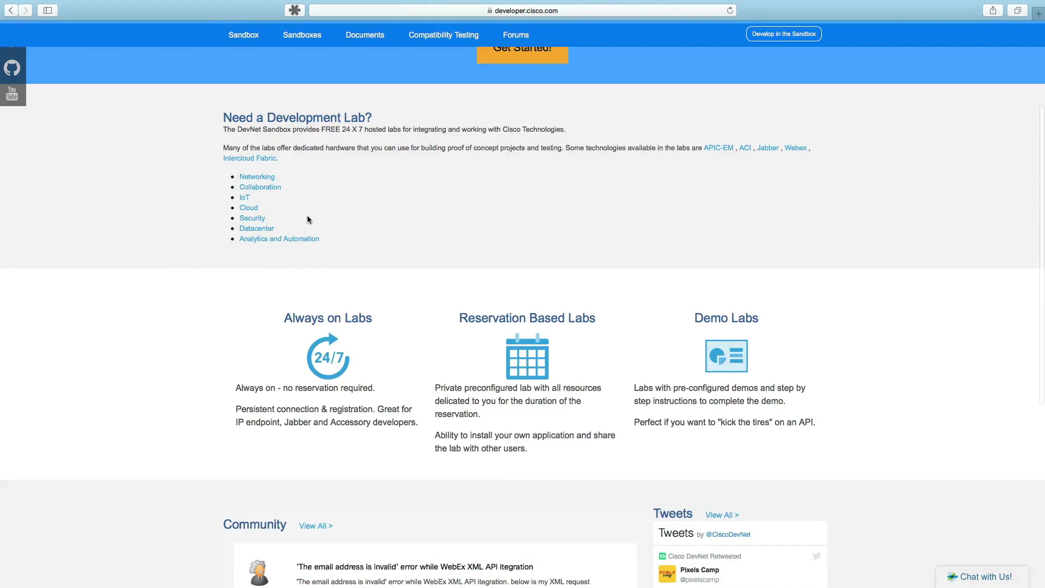
mouse_move(288, 188)
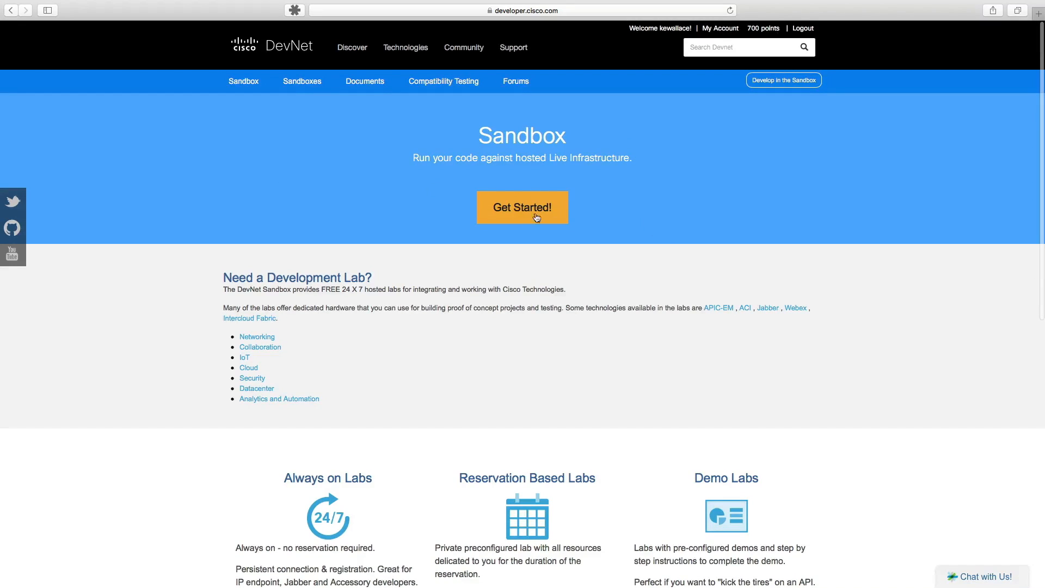
Use Get Started! to reach the Sandbox Lab Catalog listing 42 labs.
left_click(521, 207)
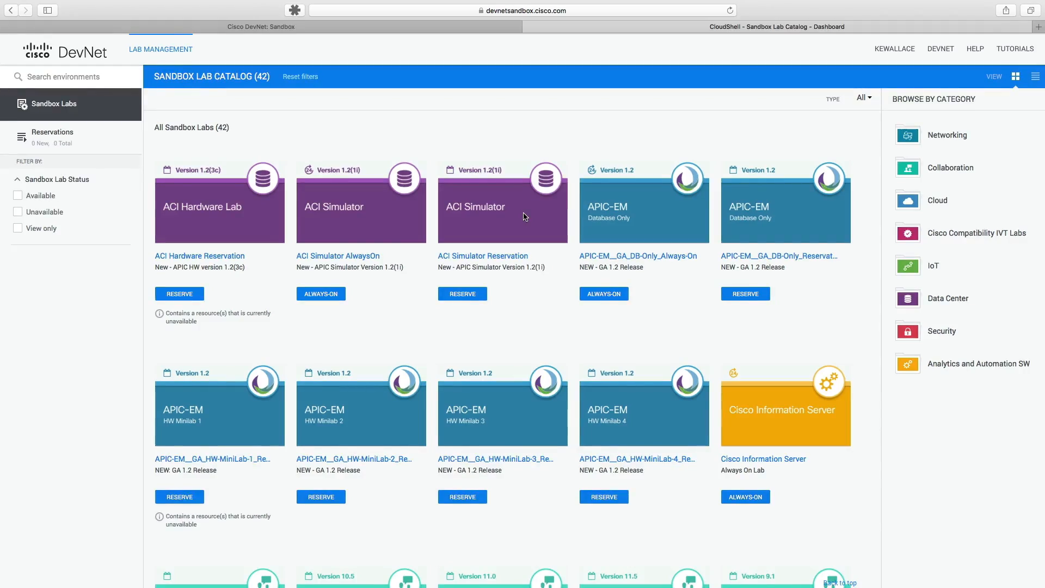
scroll("down", 3)
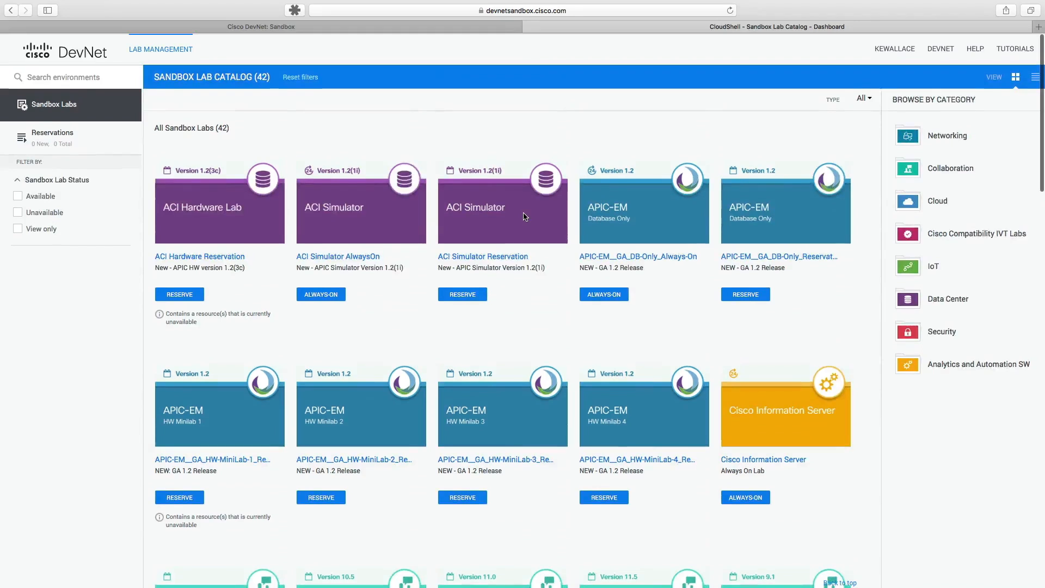
mouse_move(950, 168)
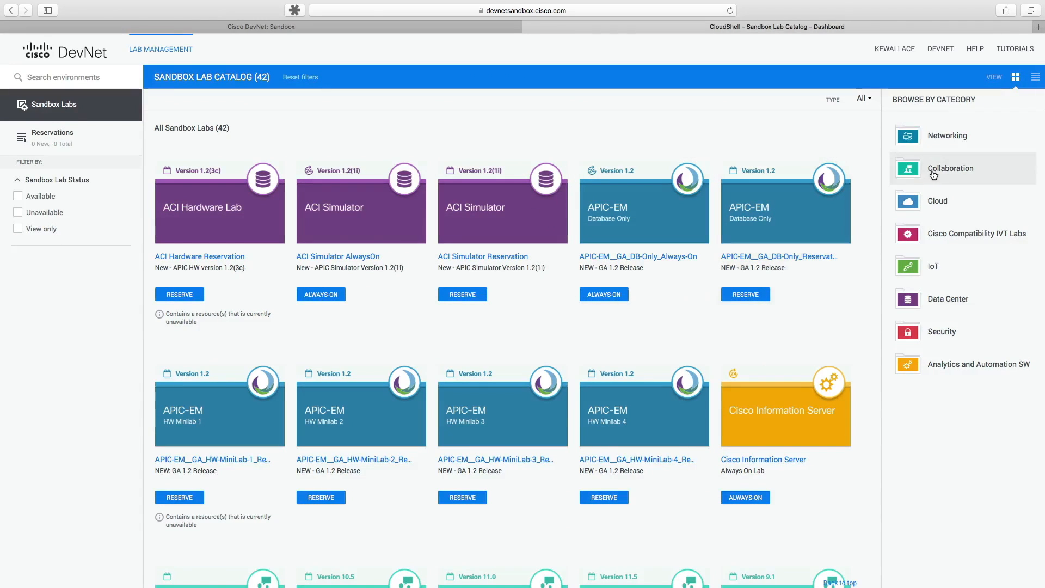
Filter the catalog by the Collaboration category to show its 11 labs.
left_click(950, 167)
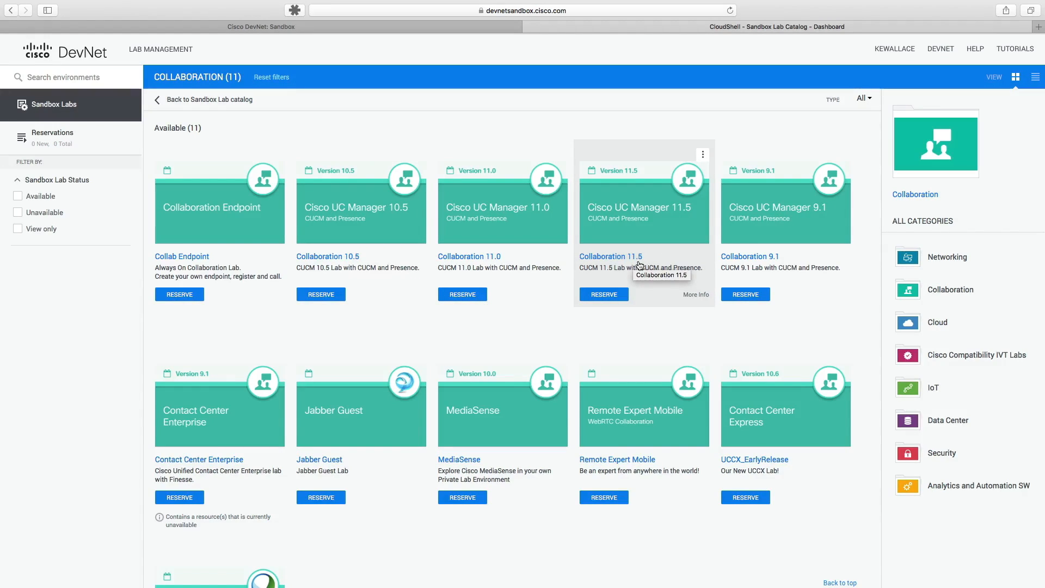
mouse_move(341, 268)
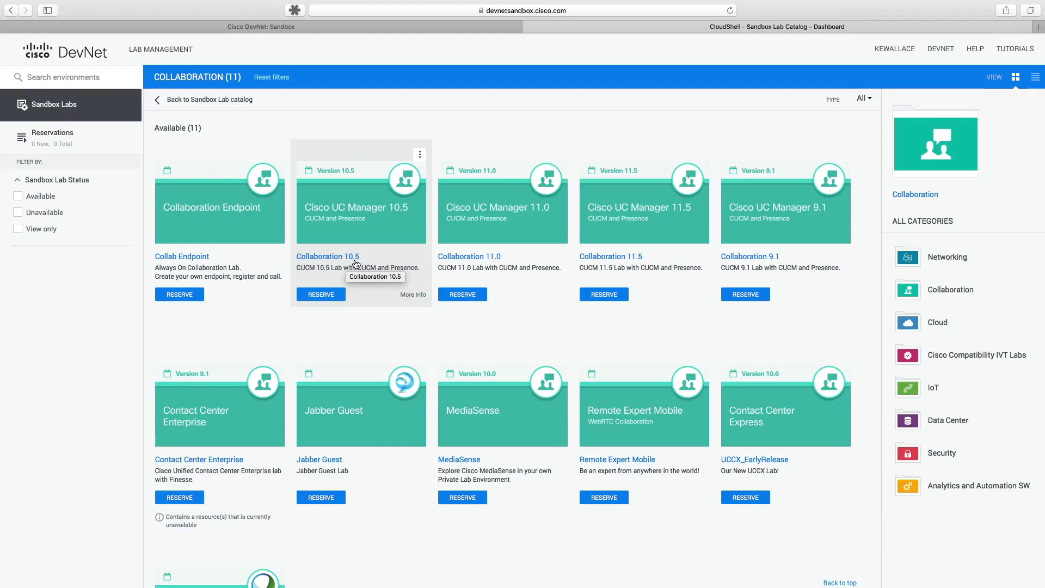
mouse_move(769, 266)
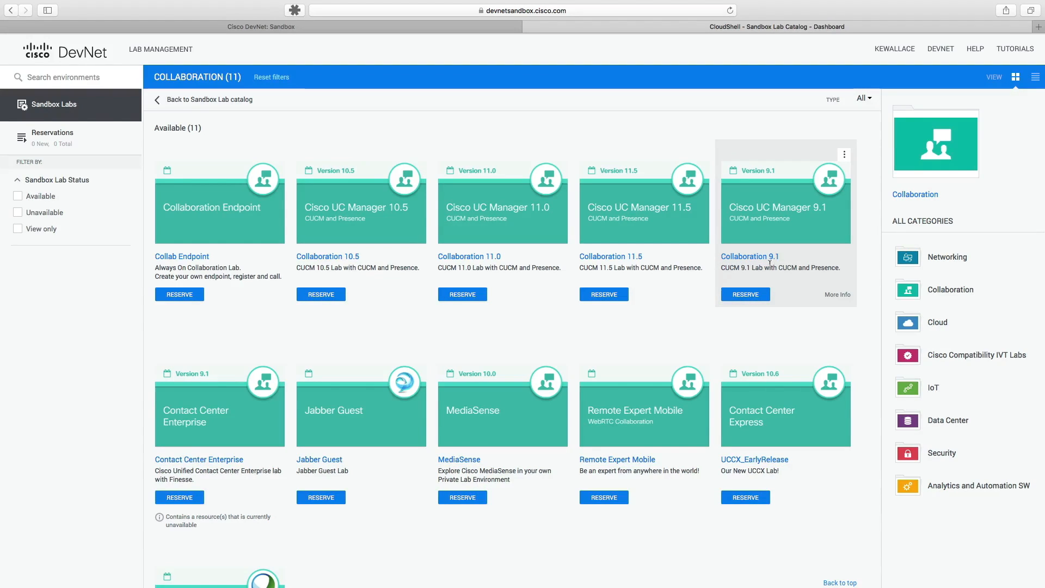
mouse_move(770, 267)
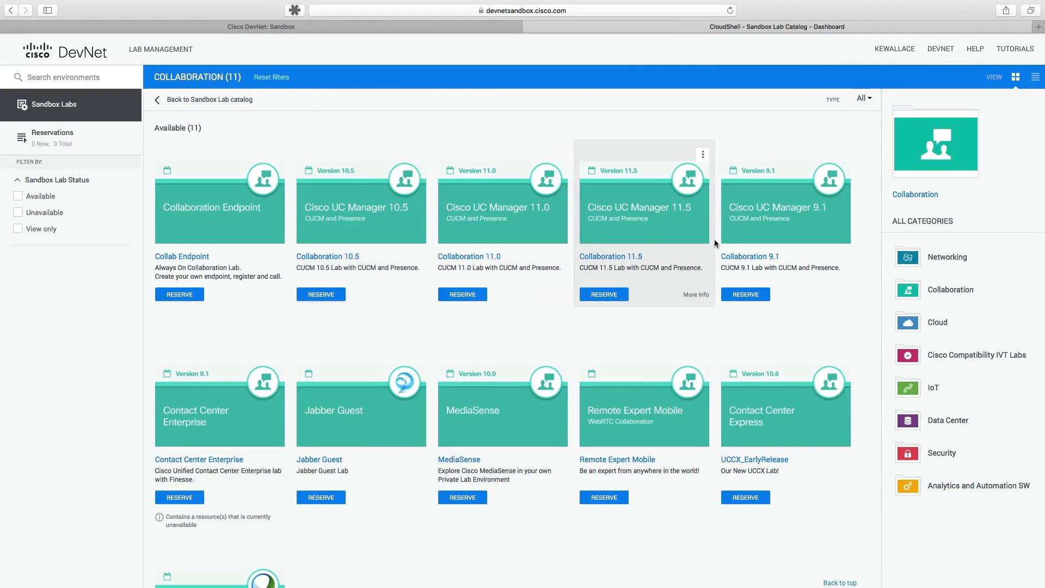
mouse_move(382, 247)
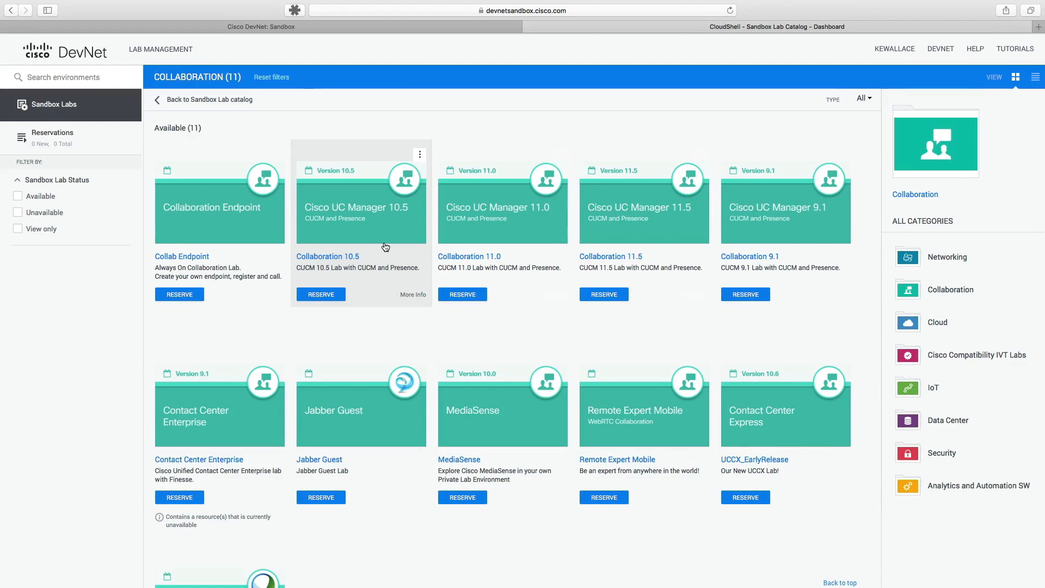
mouse_move(373, 262)
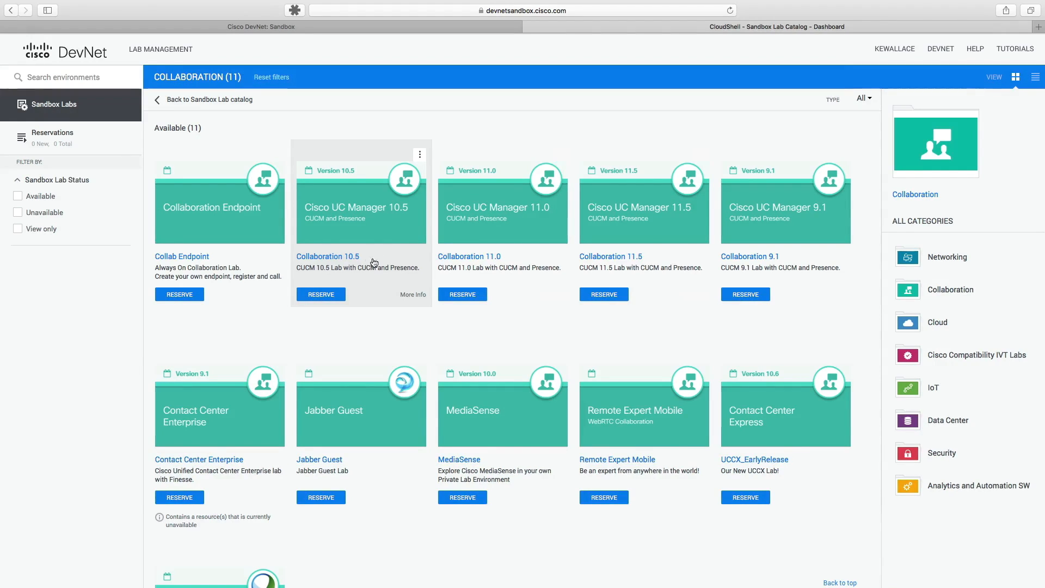
mouse_move(346, 268)
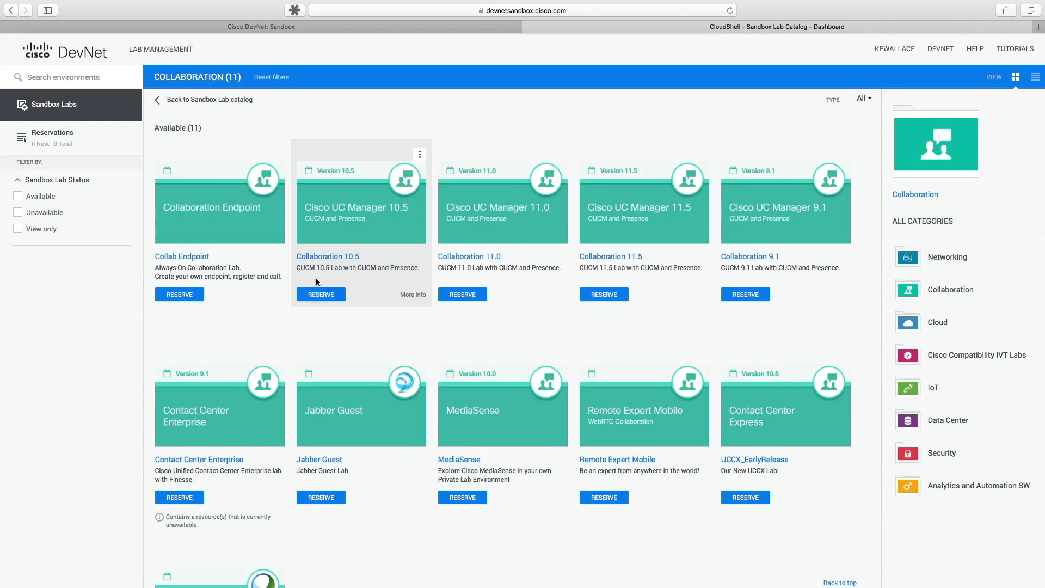
Reserve the Collaboration 10.5 lab for two hours and confirm the reservation.
left_click(320, 294)
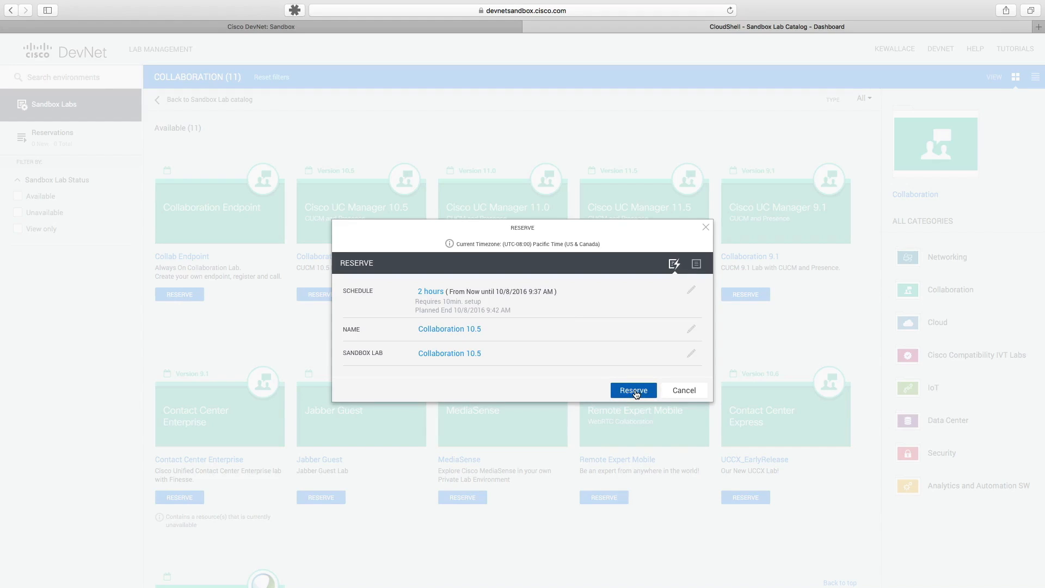
left_click(632, 389)
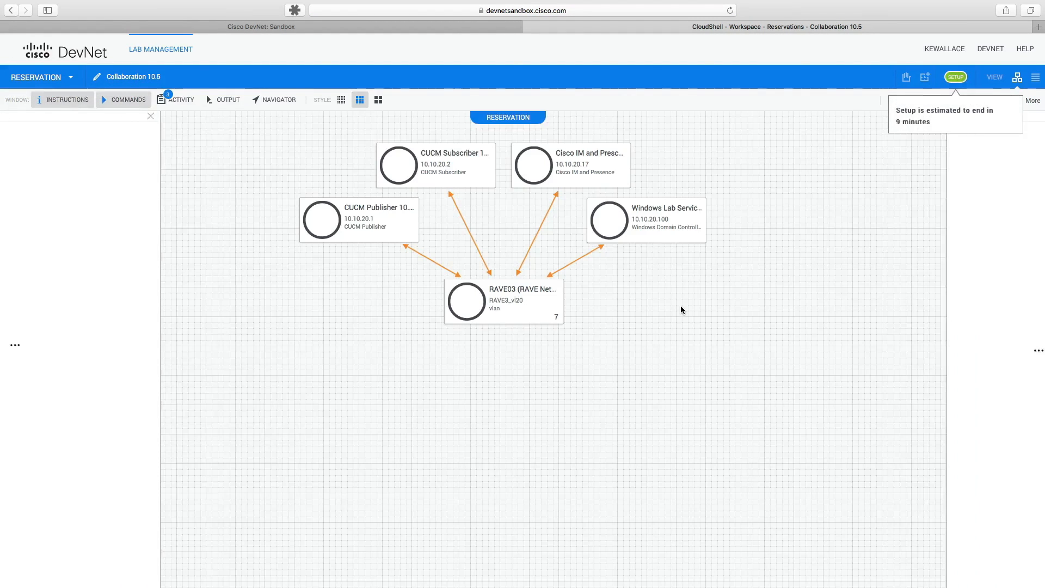
Show the Collaboration 10.5 lab instructions panel beside the topology.
left_click(67, 99)
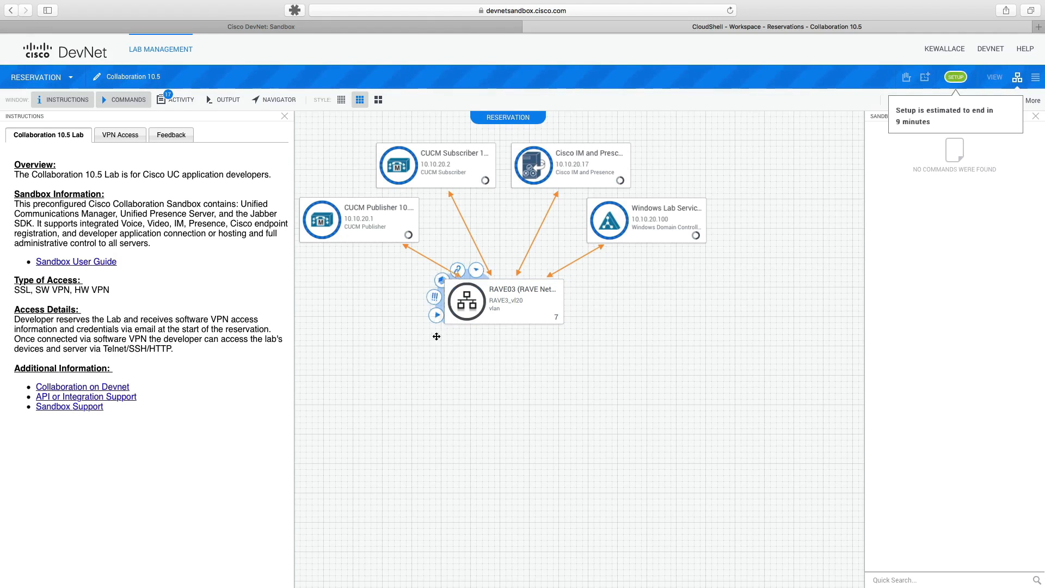
View the VPN Access instructions and go to the AnyConnect client download page.
left_click(119, 135)
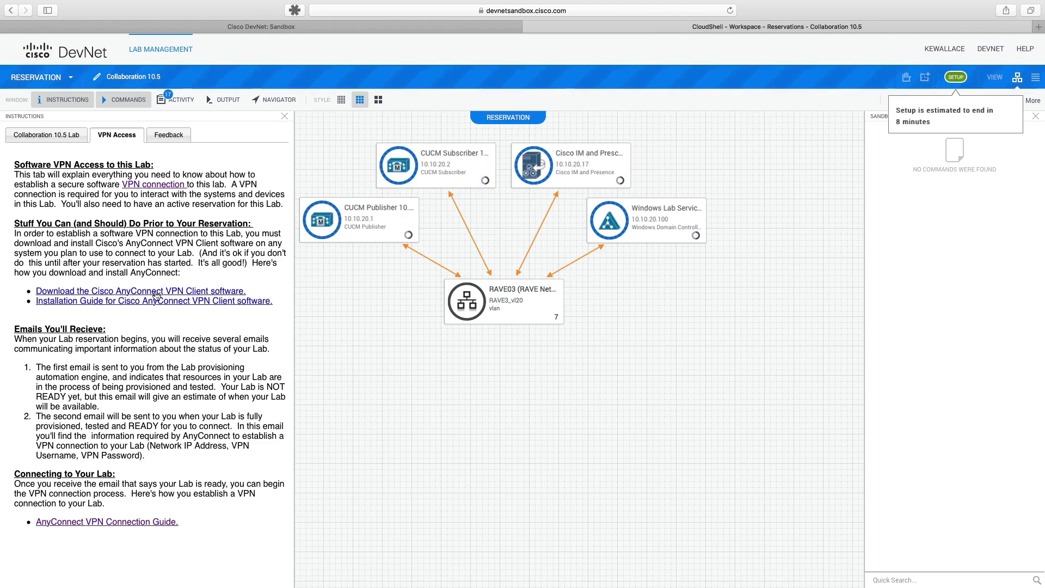
mouse_move(222, 295)
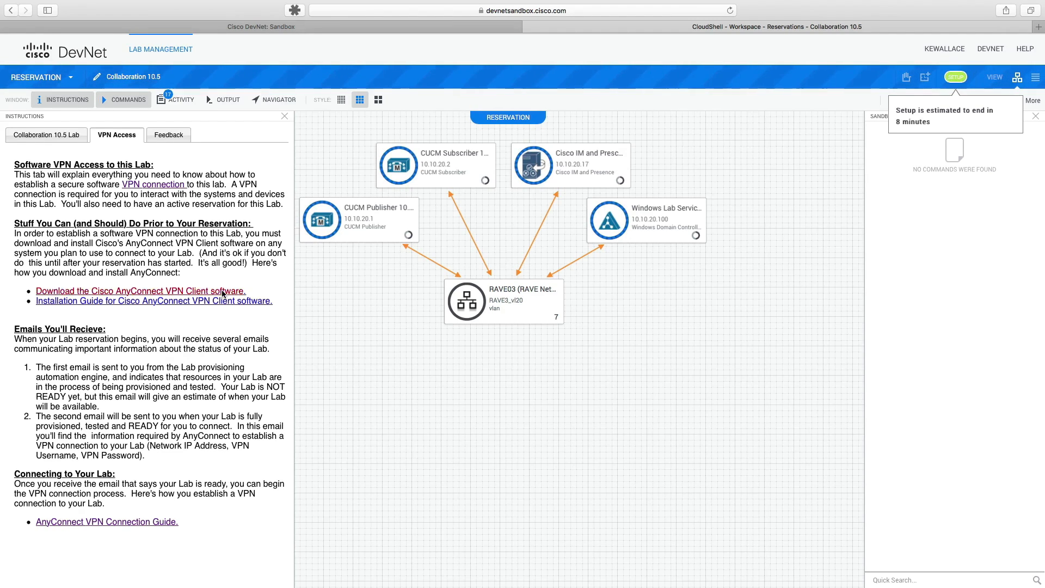
left_click(140, 291)
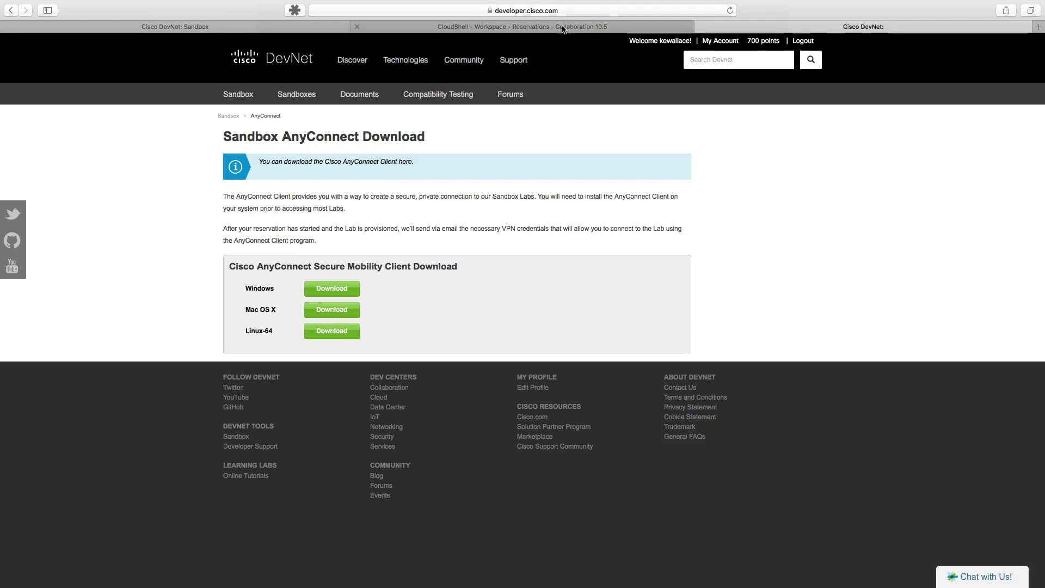
Return to the CloudShell workspace and read the AnyConnect installation guide.
left_click(506, 26)
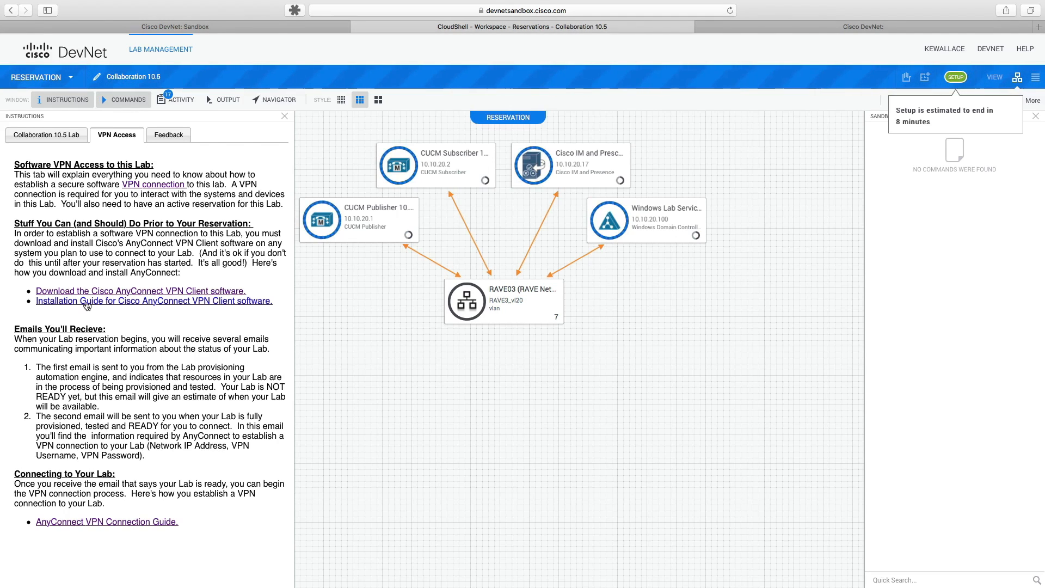
left_click(154, 300)
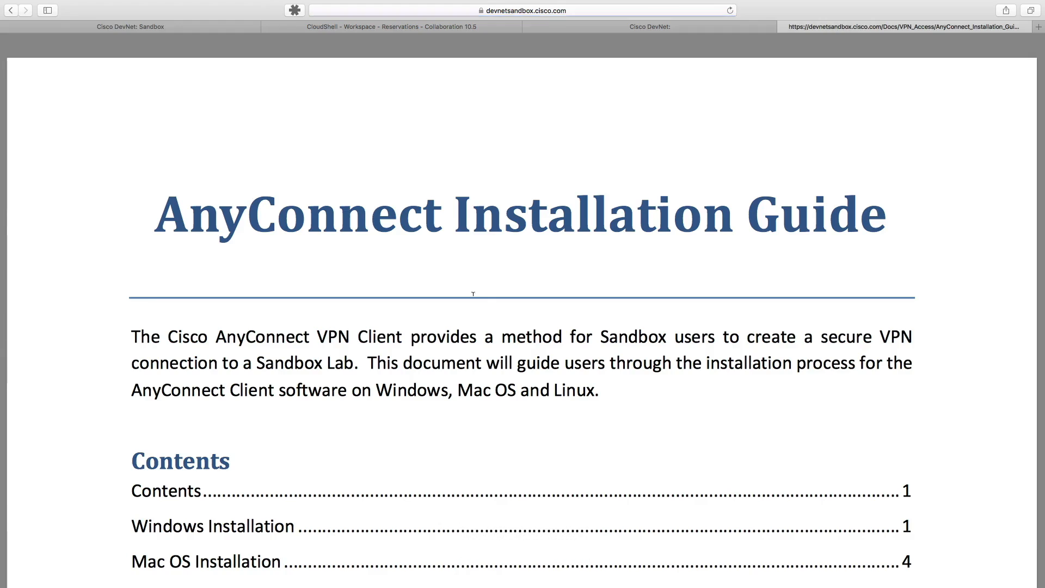
scroll("down", 3)
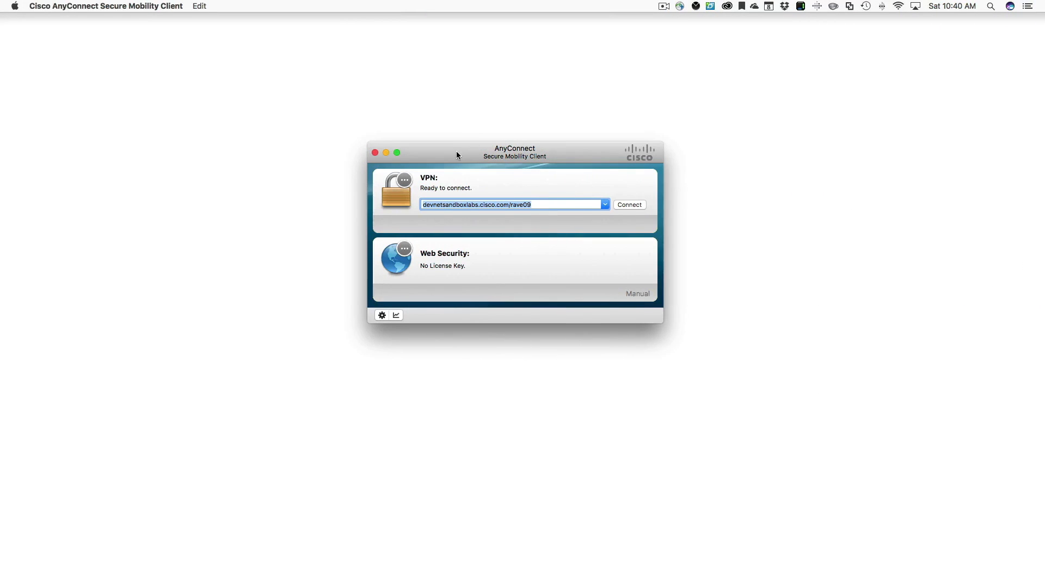
Reposition the AnyConnect window and review its VPN preferences.
left_click_drag(456, 155, 480, 120)
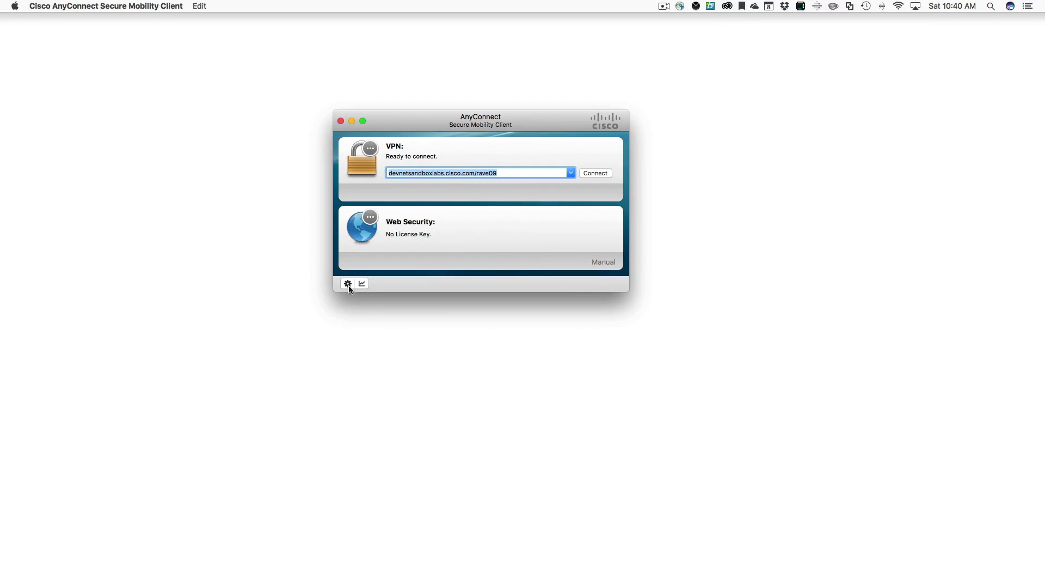
left_click(346, 283)
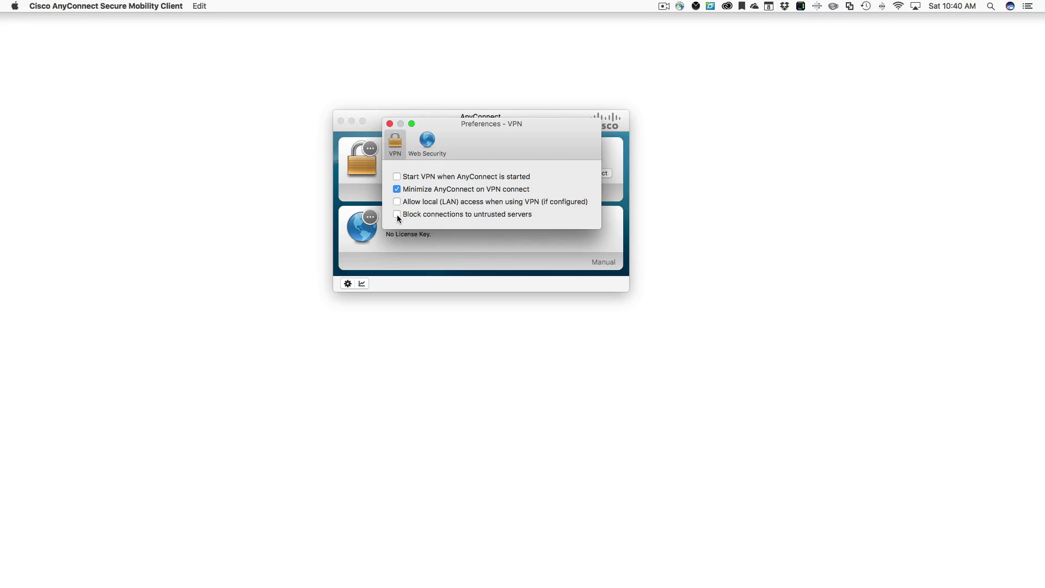
mouse_move(452, 220)
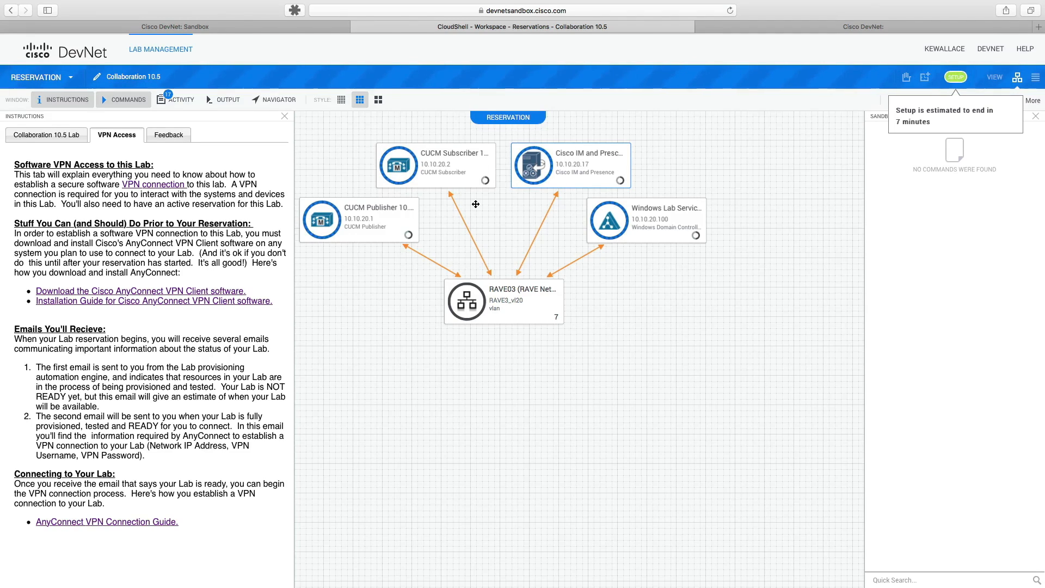
Check the lab setup output log and the workspace activity feed during provisioning.
left_click(227, 99)
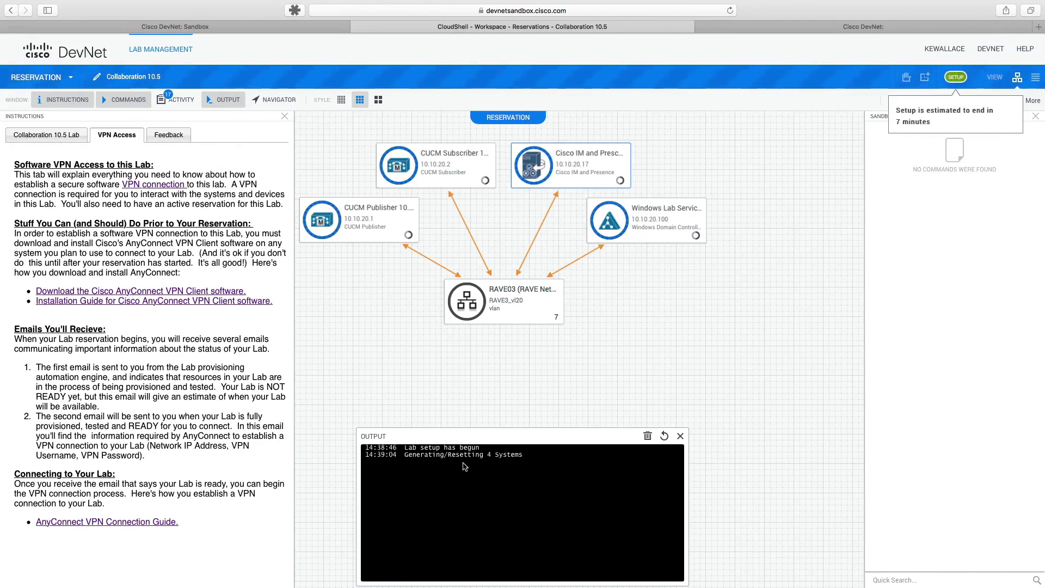
mouse_move(458, 464)
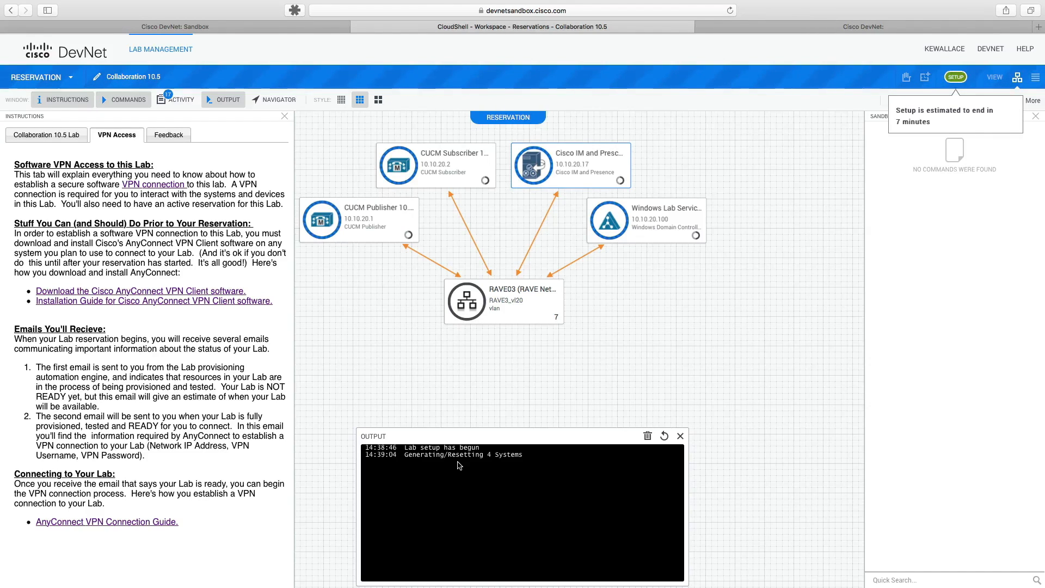
mouse_move(178, 99)
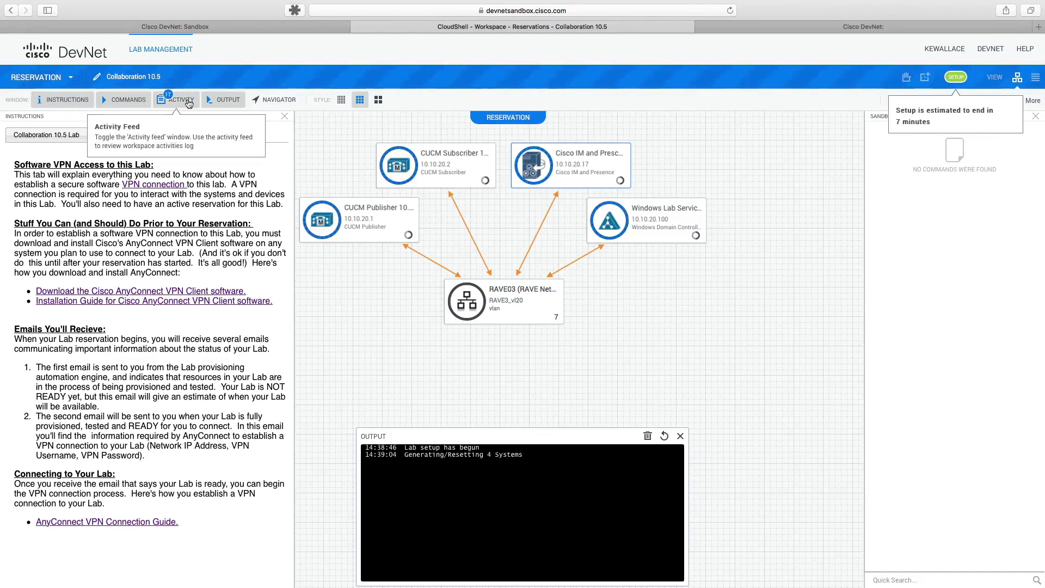
left_click(180, 99)
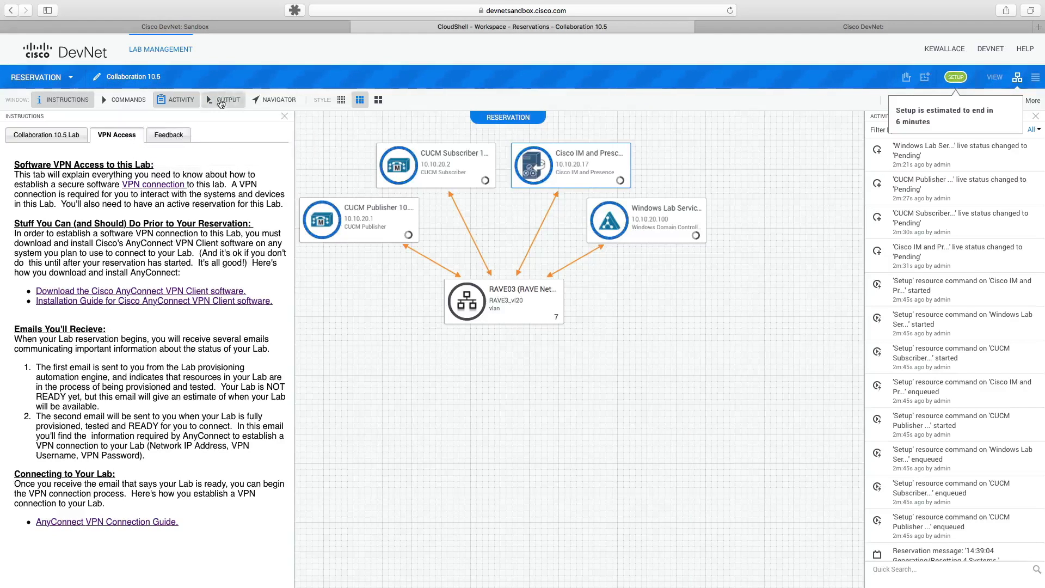
left_click(227, 99)
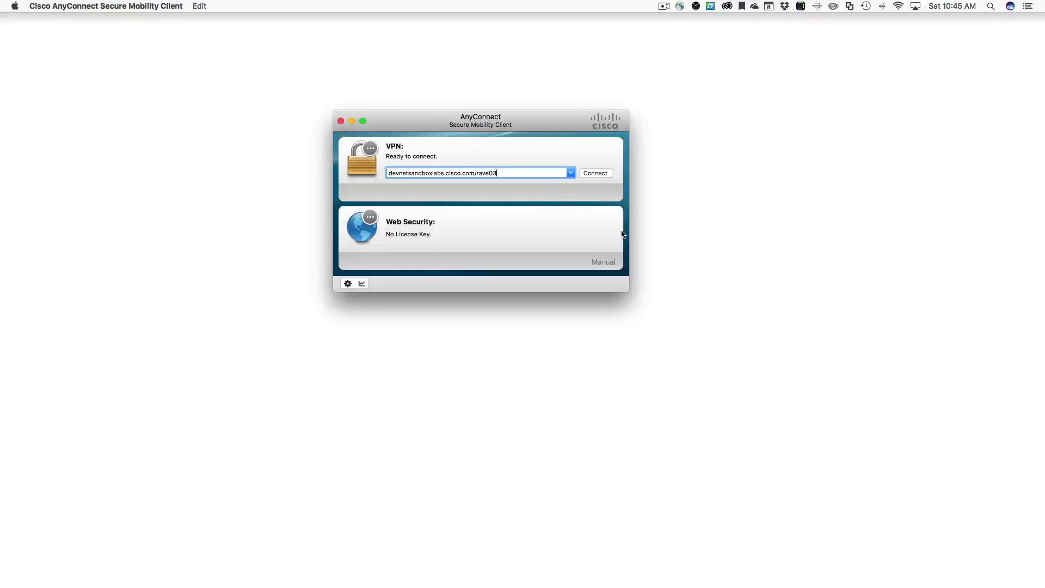
Connect to the rave03 lab VPN and submit the VPN username and password.
left_click(594, 173)
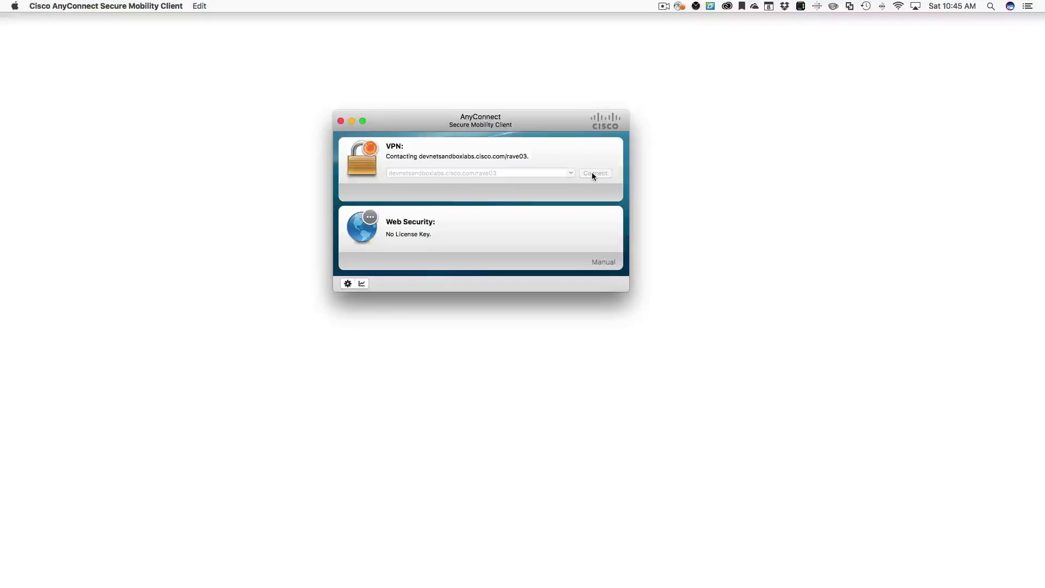
left_click(594, 173)
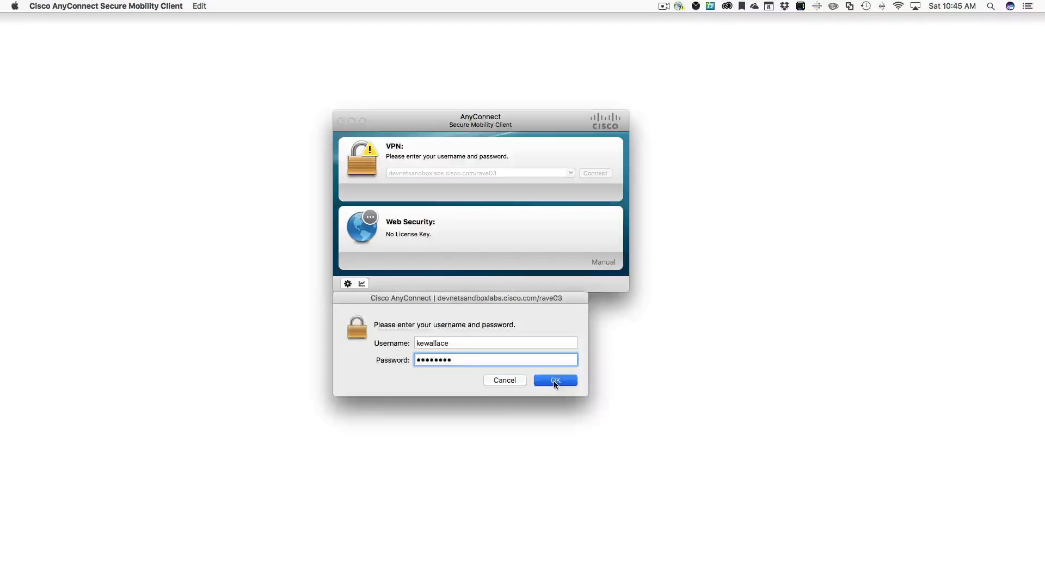
left_click(554, 380)
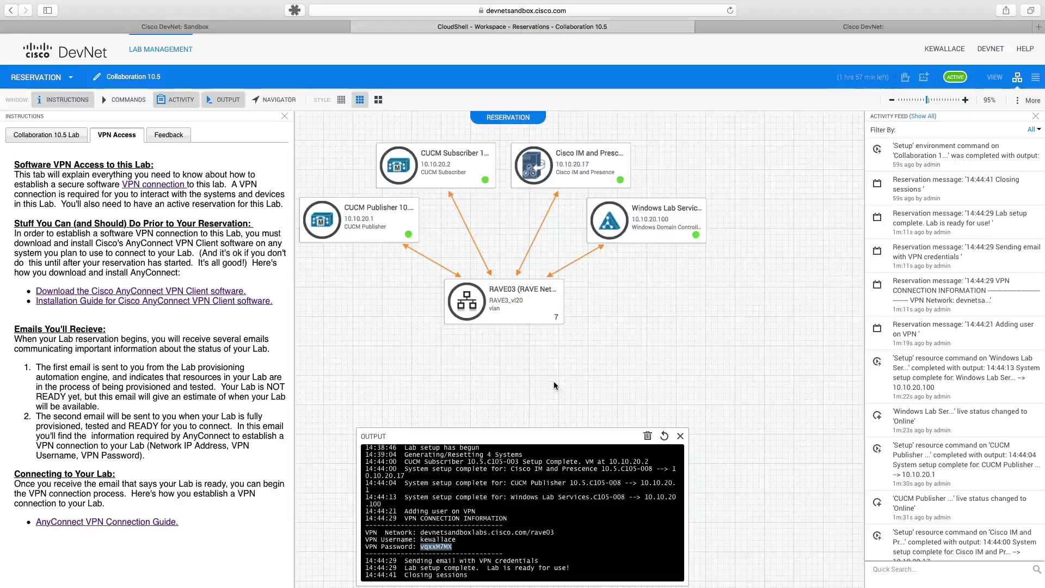
mouse_move(953, 76)
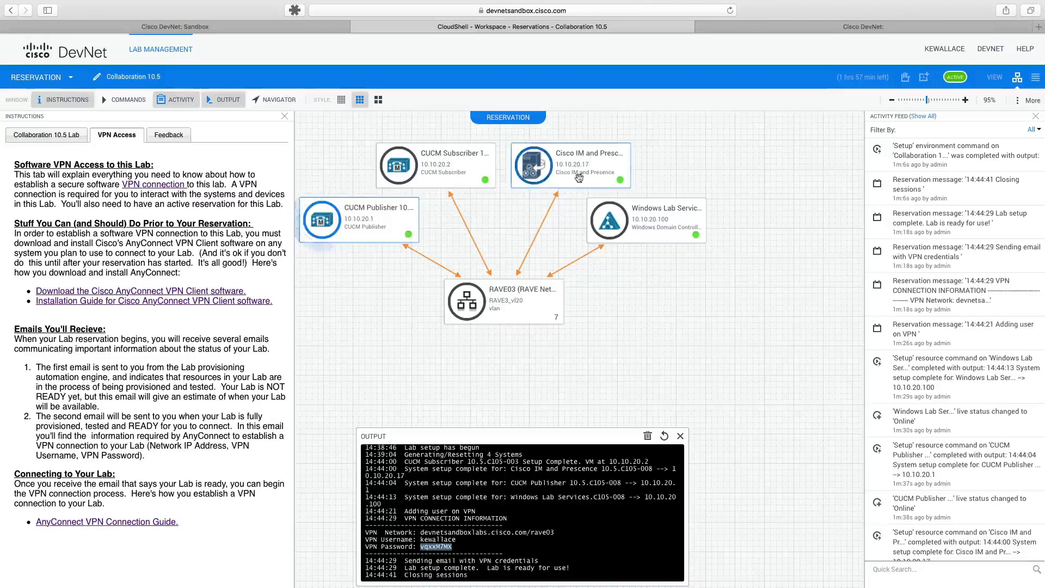
Show the action options for the CUCM Publisher node in the active lab topology.
left_click(529, 165)
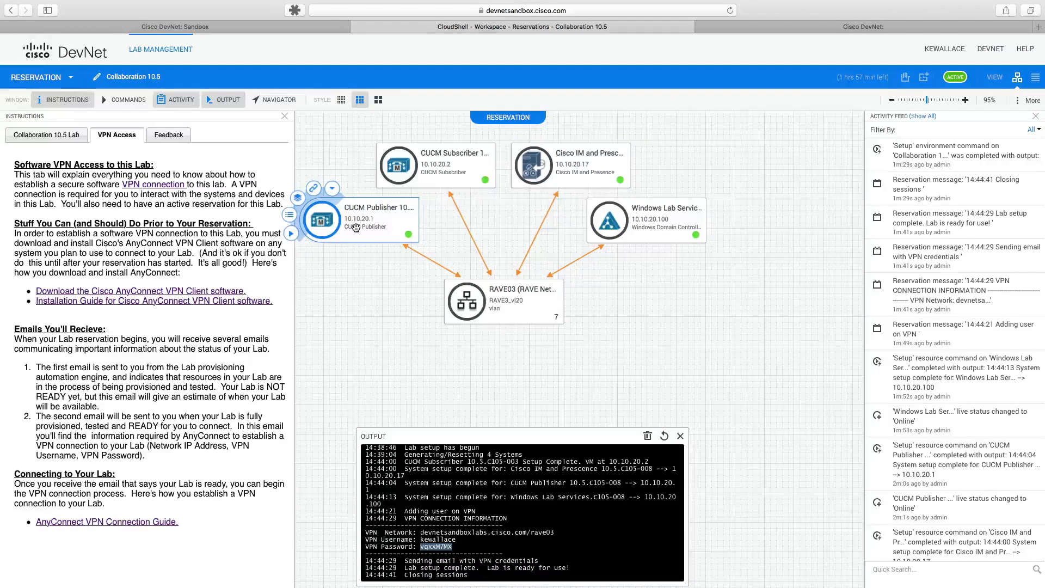
mouse_move(1037, 28)
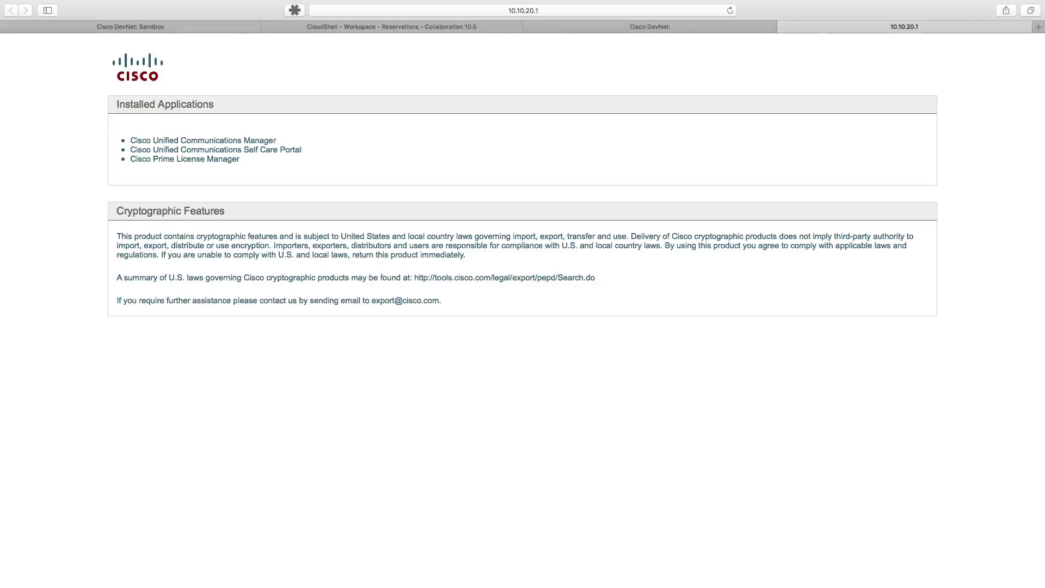
mouse_move(202, 141)
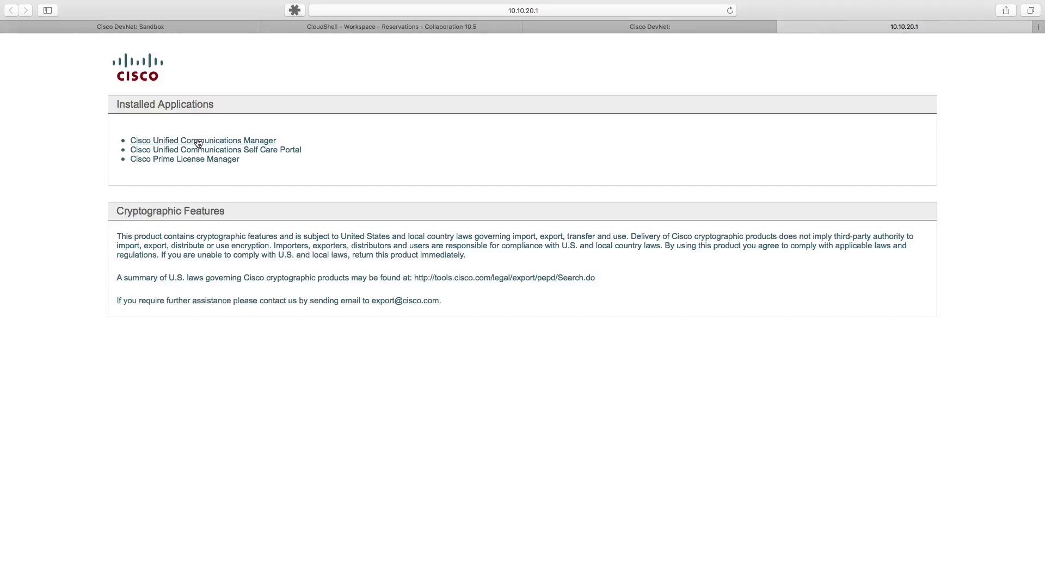
Try the Cisco Unified Communications Manager link on 10.10.20.1 (HTTP 404), then return to the sandbox reservation.
left_click(203, 141)
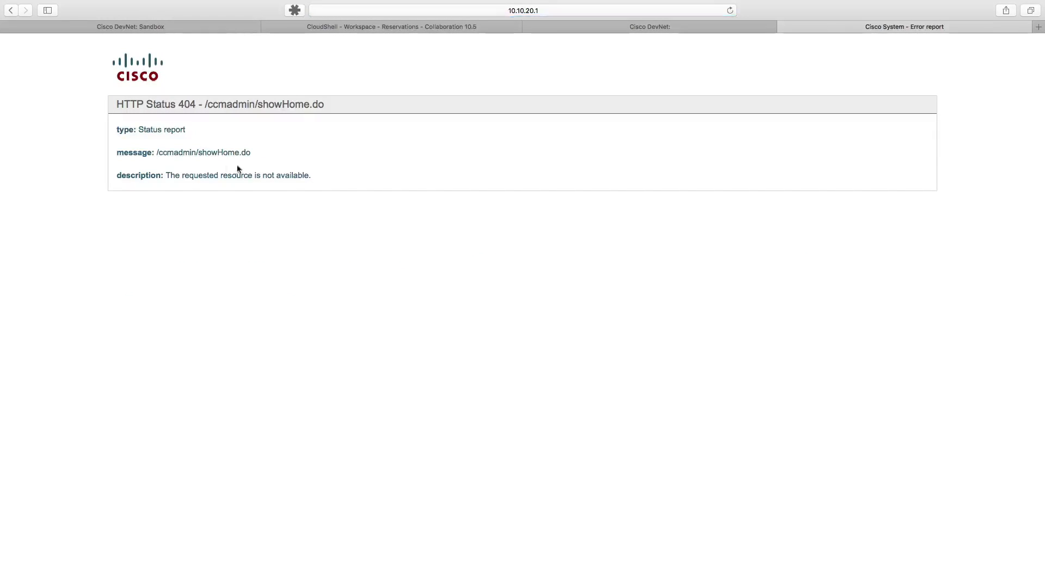
mouse_move(201, 124)
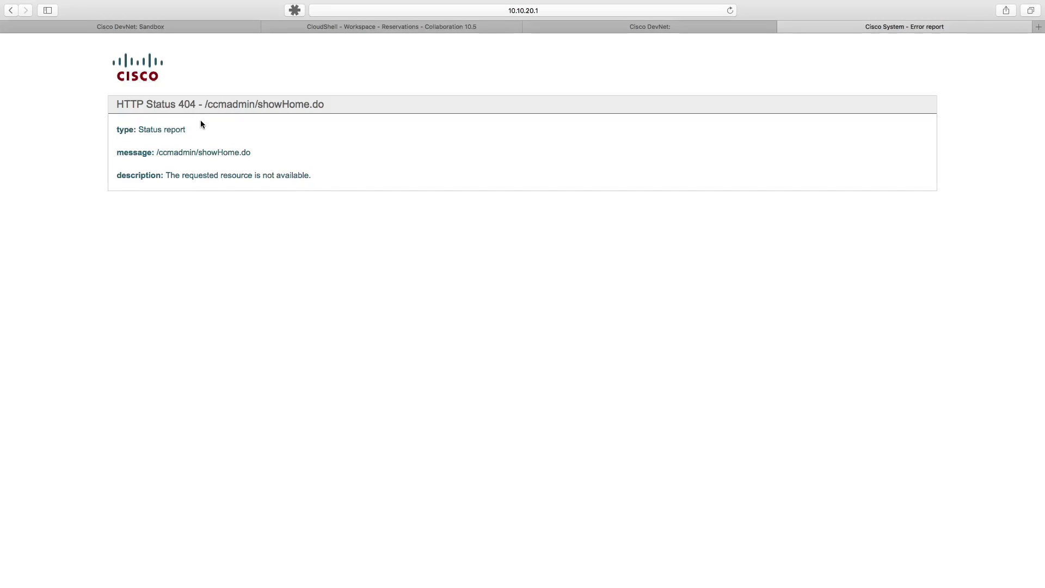
mouse_move(525, 78)
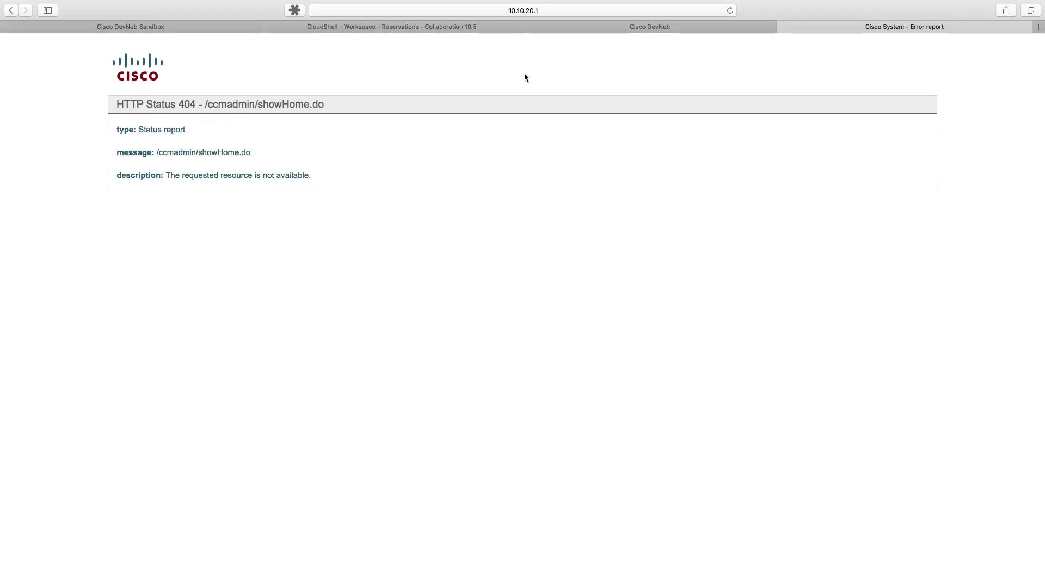
left_click(373, 26)
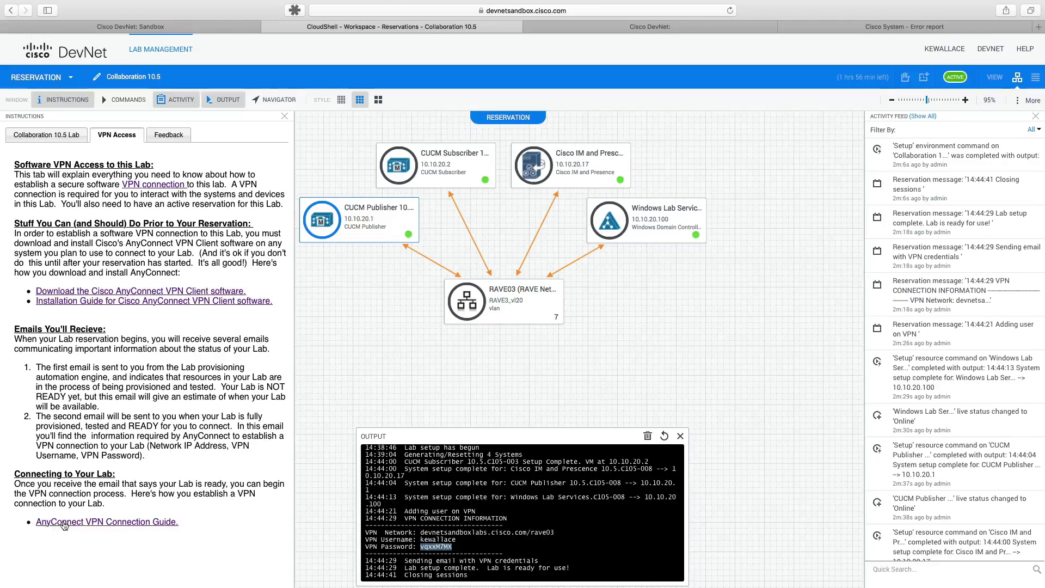
Read through the AnyConnect VPN Connection Guide's setup steps.
left_click(107, 522)
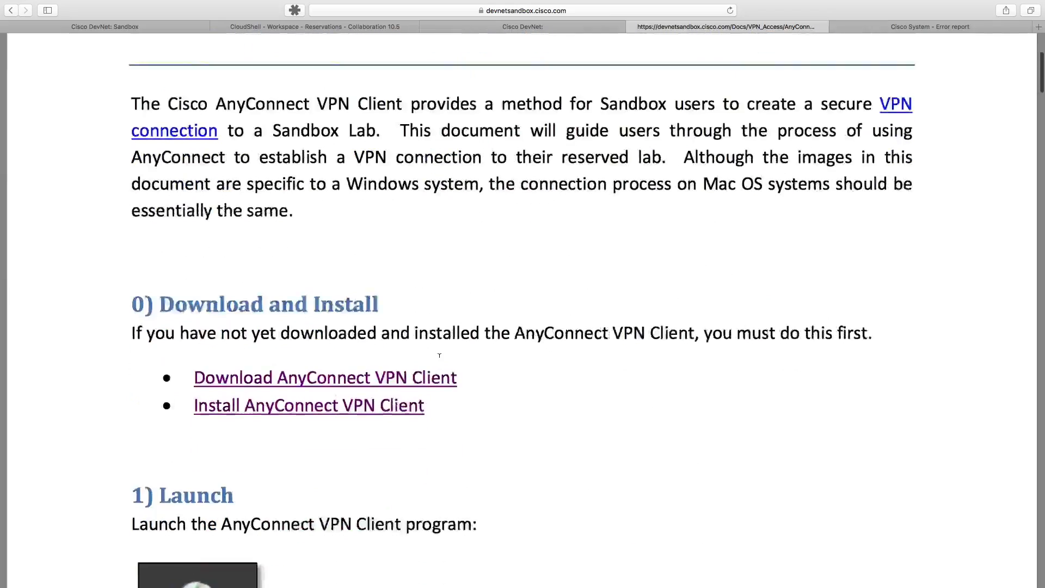
scroll("down", 3)
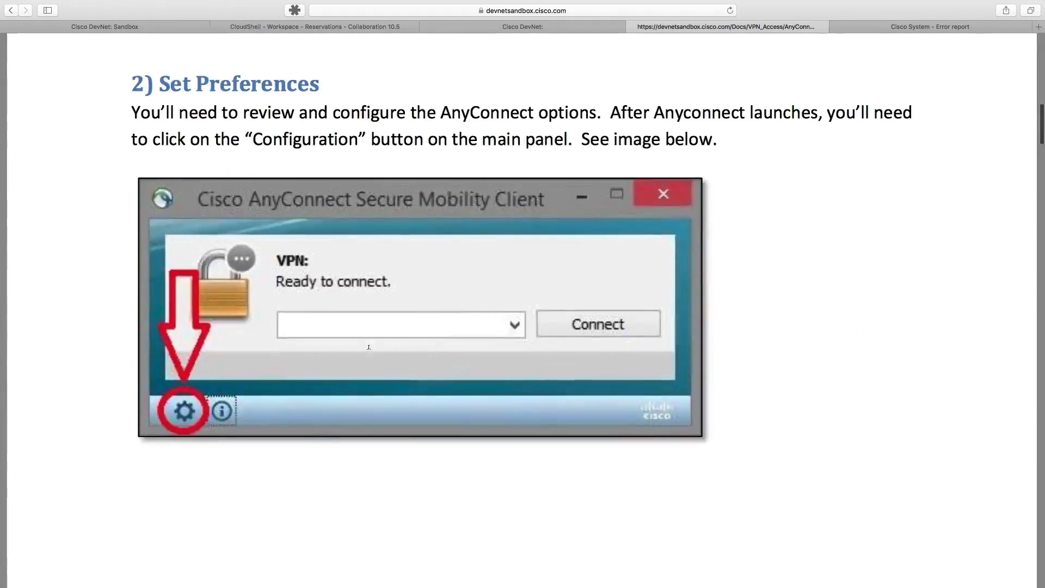
scroll("down", 3)
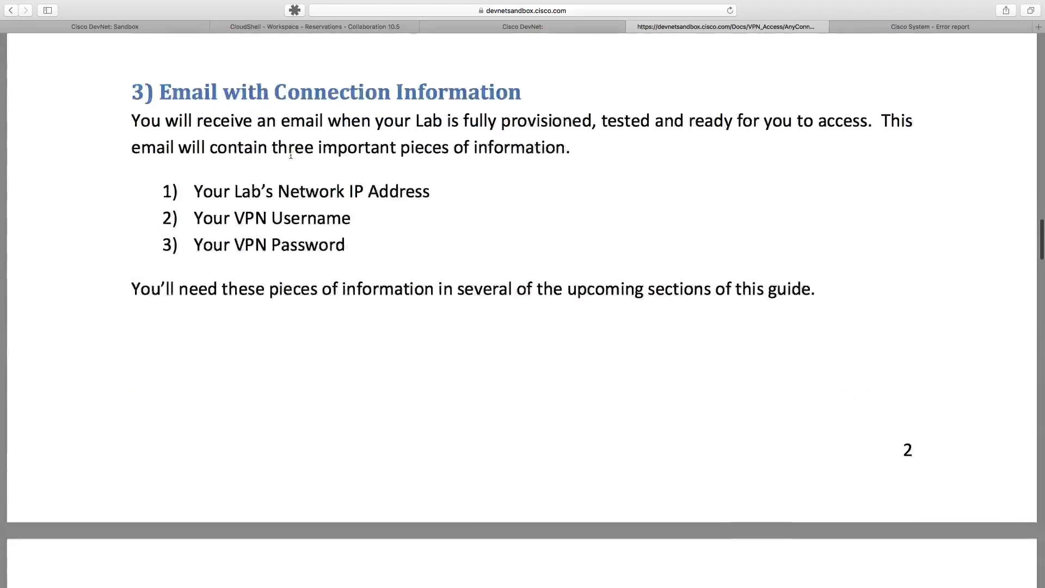
scroll("down", 3)
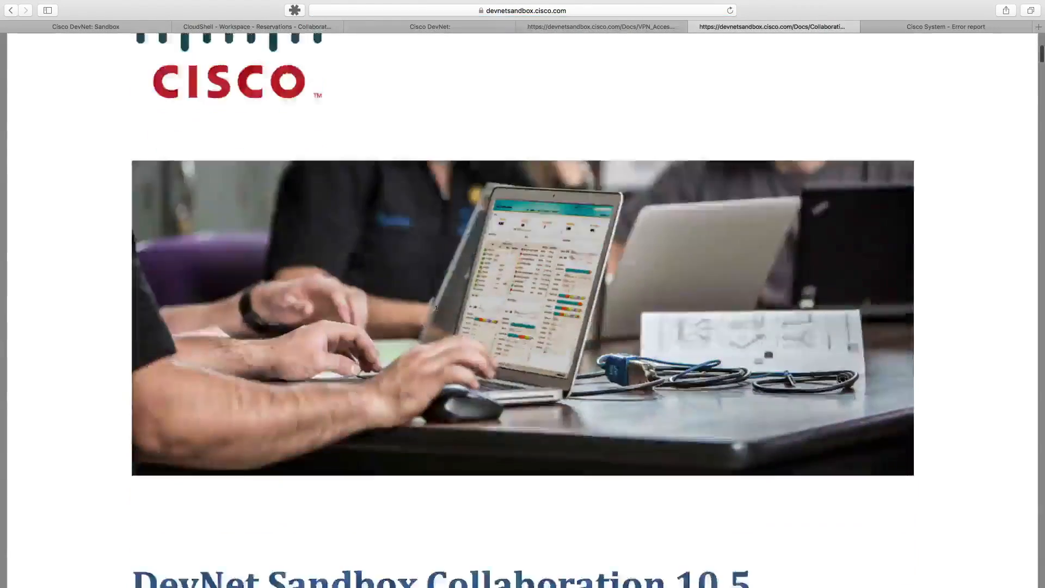
scroll("down", 3)
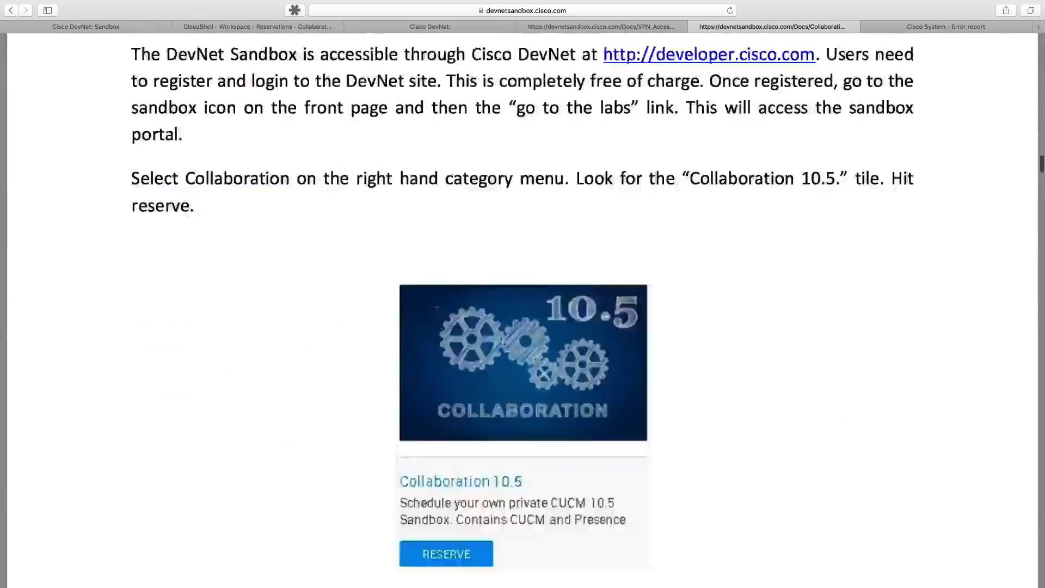
scroll("down", 3)
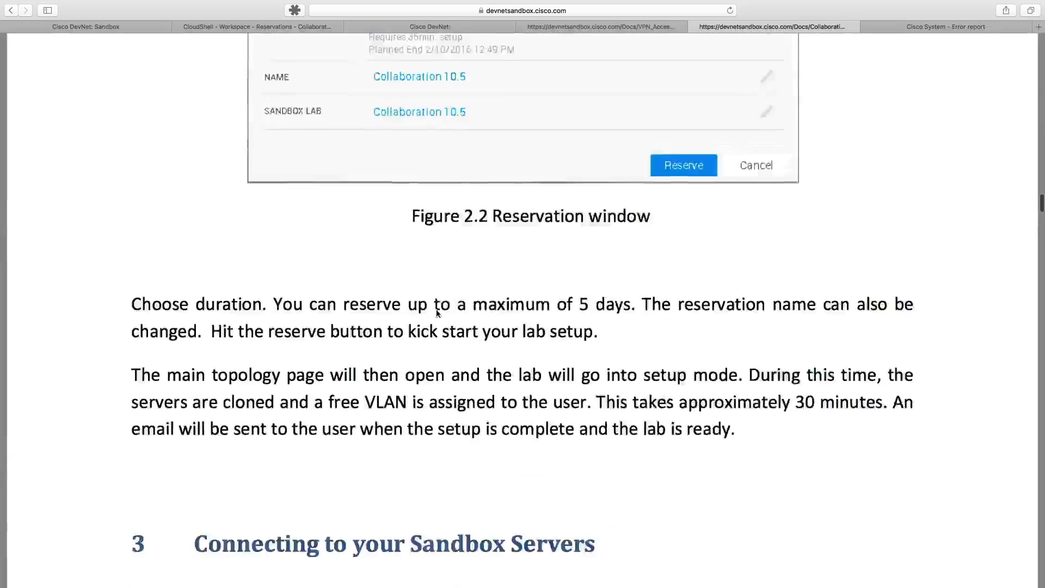
scroll("down", 3)
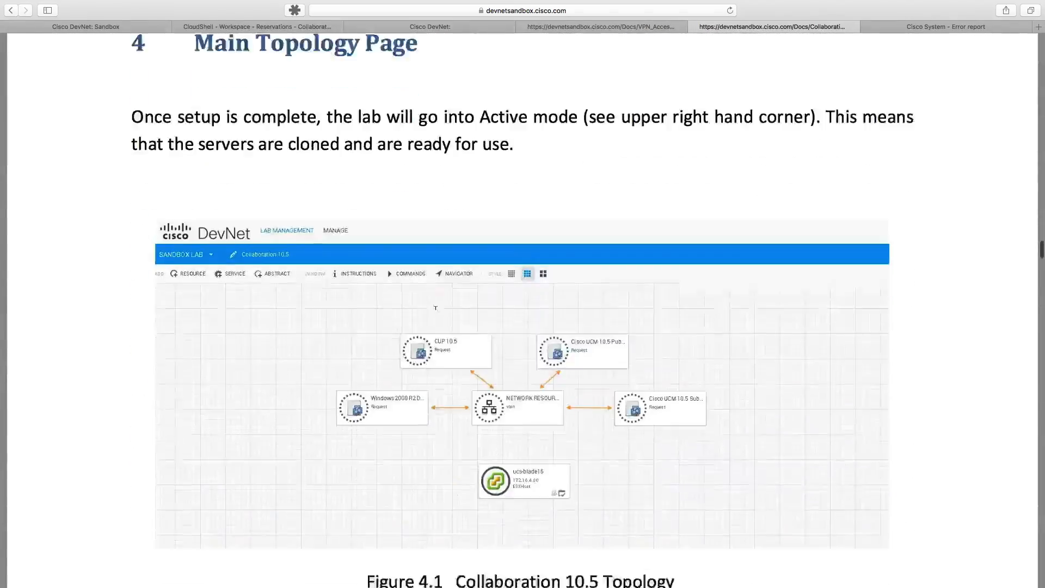
scroll("down", 3)
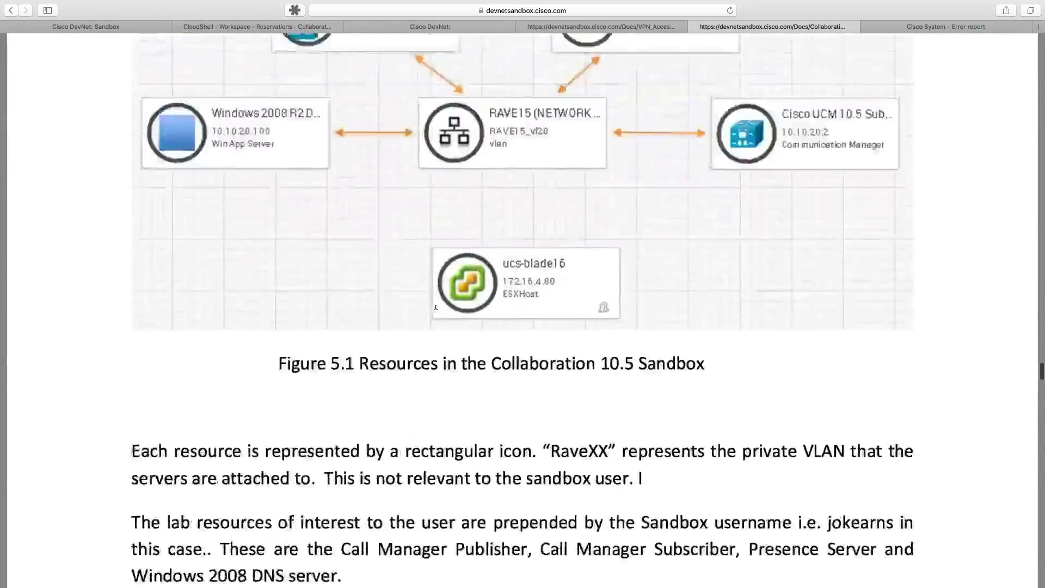
scroll("down", 3)
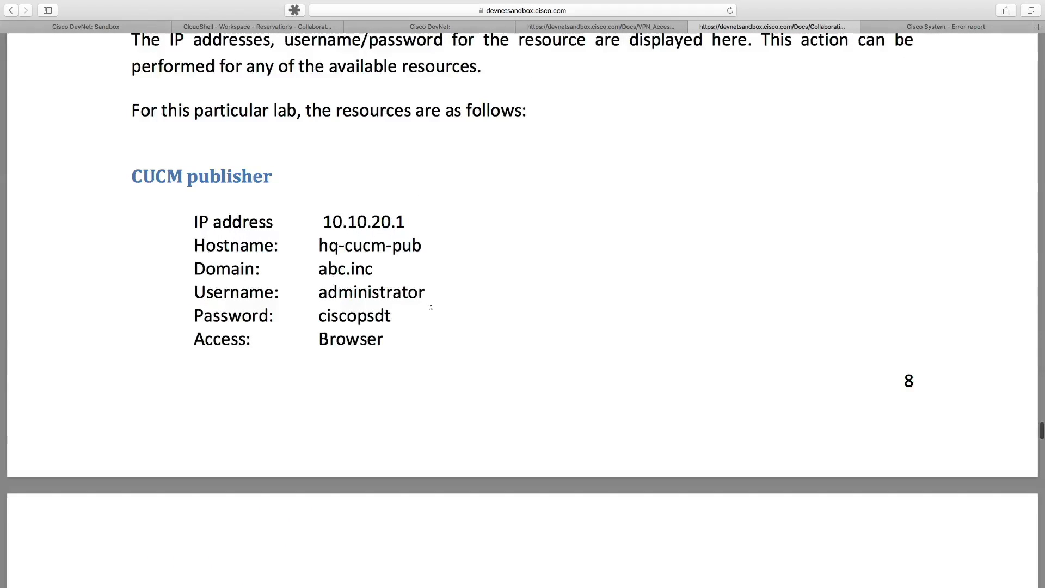
double_click(353, 316)
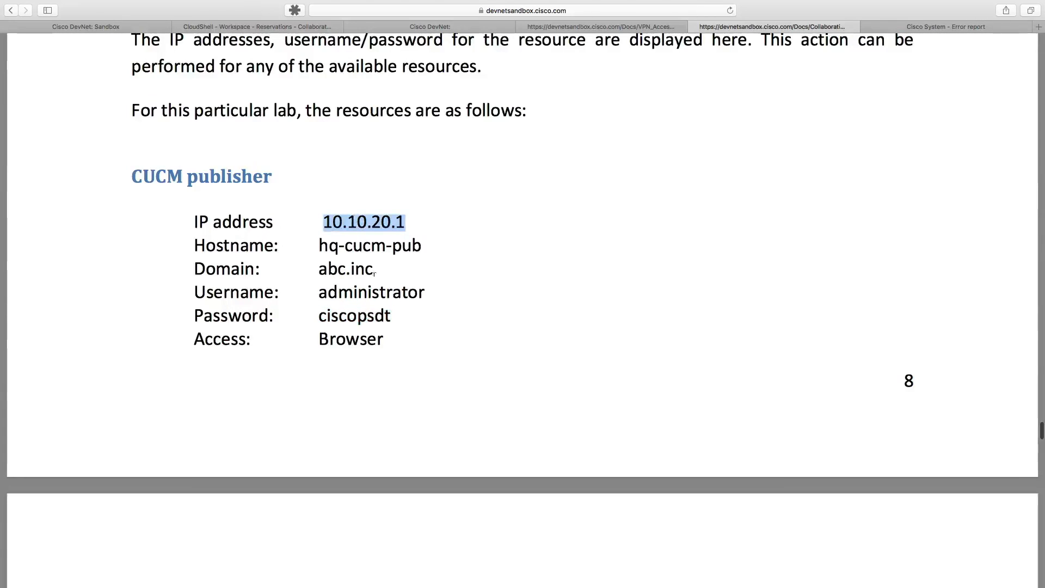
scroll("down", 3)
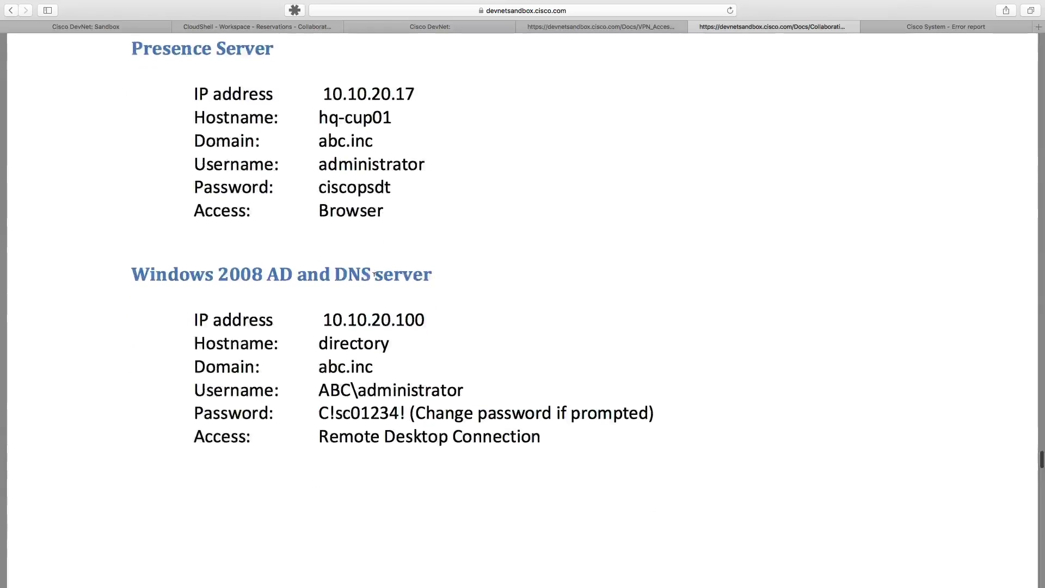
scroll("down", 3)
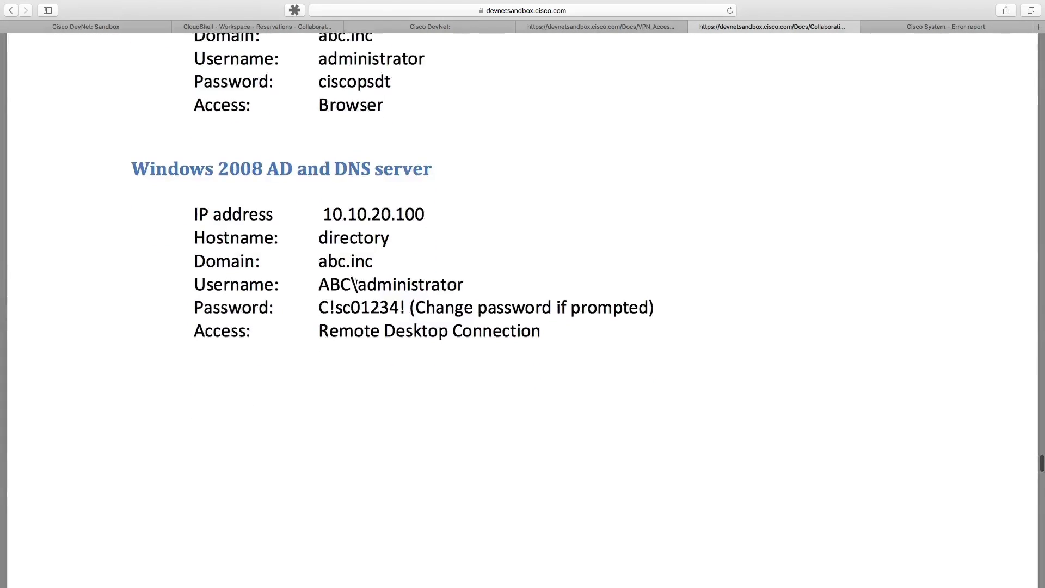
scroll("up", 3)
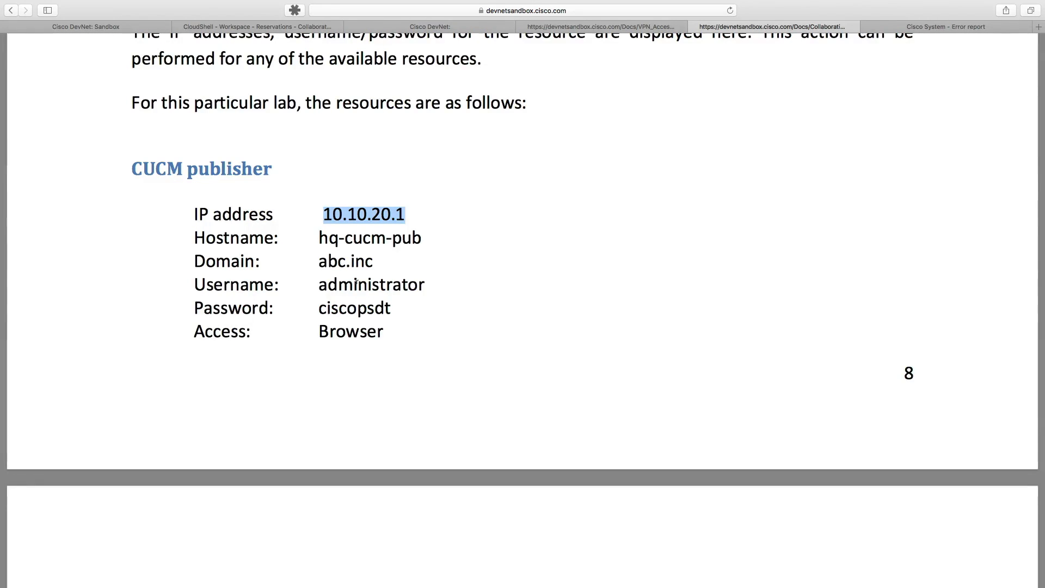
scroll("down", 3)
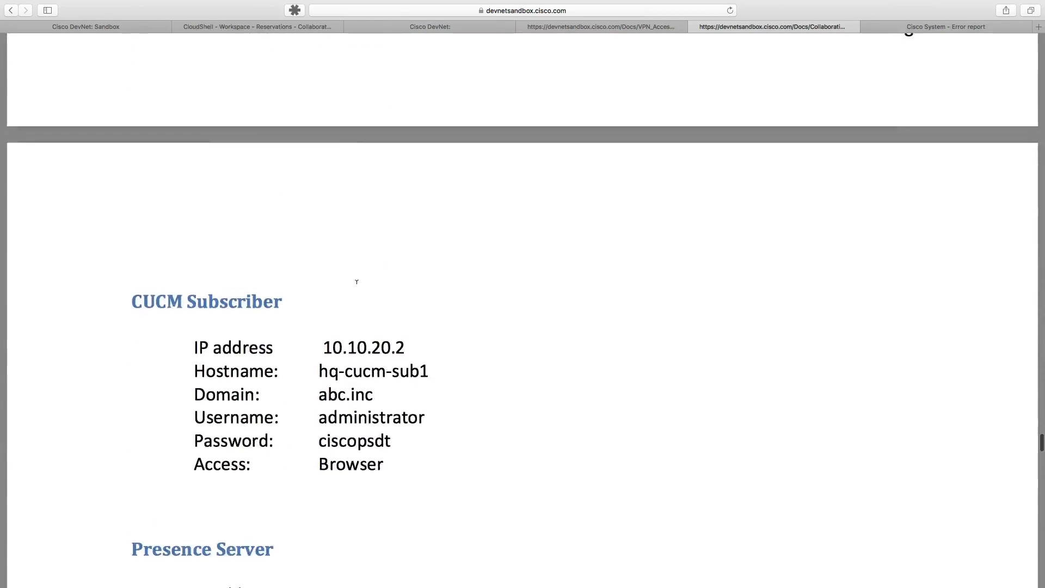
scroll("down", 3)
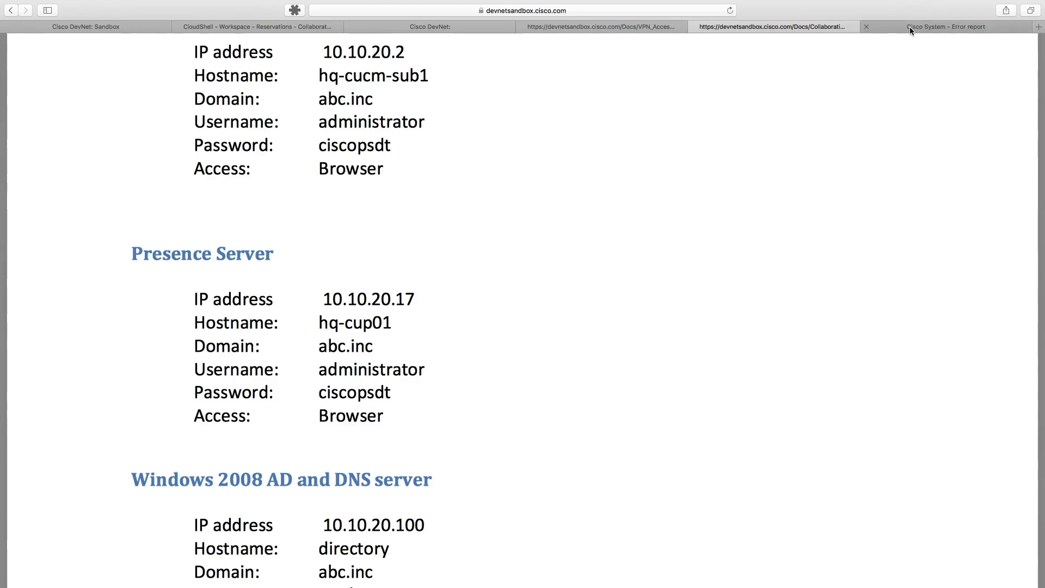
Reach the Unified CM Administration login page on 10.10.20.2 past the certificate warning.
left_click(944, 26)
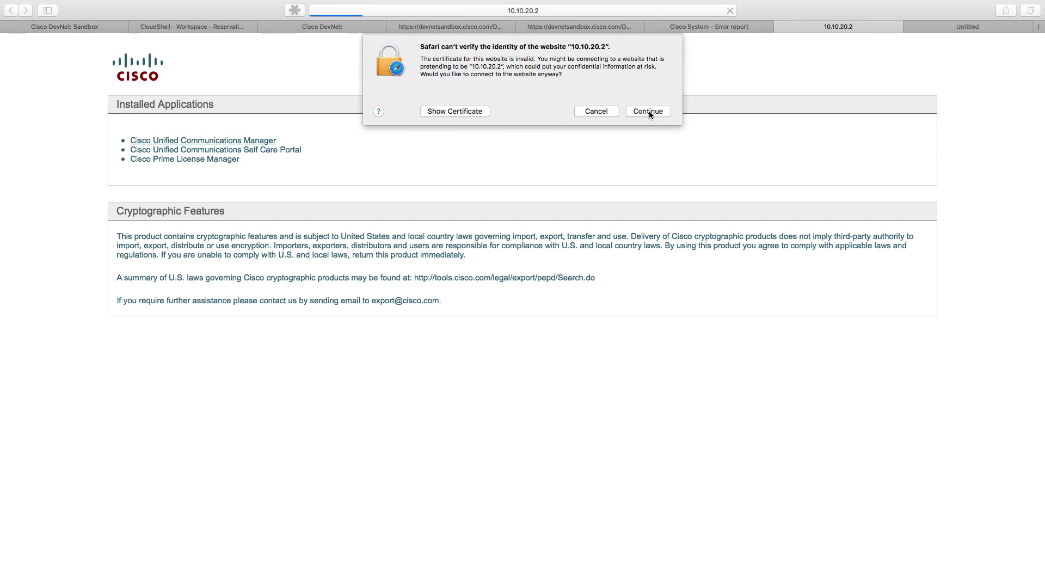
left_click(647, 111)
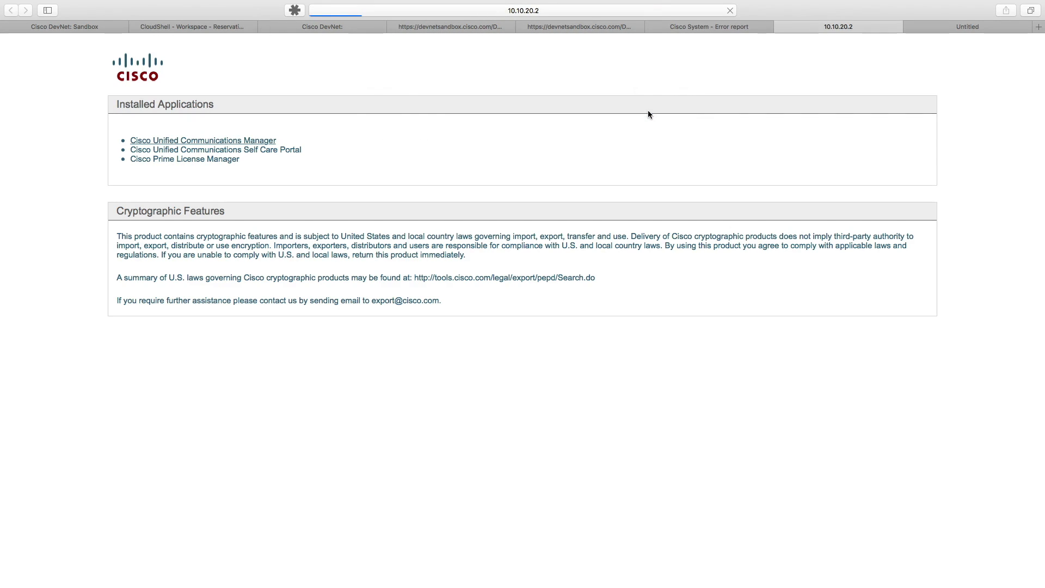
left_click(202, 141)
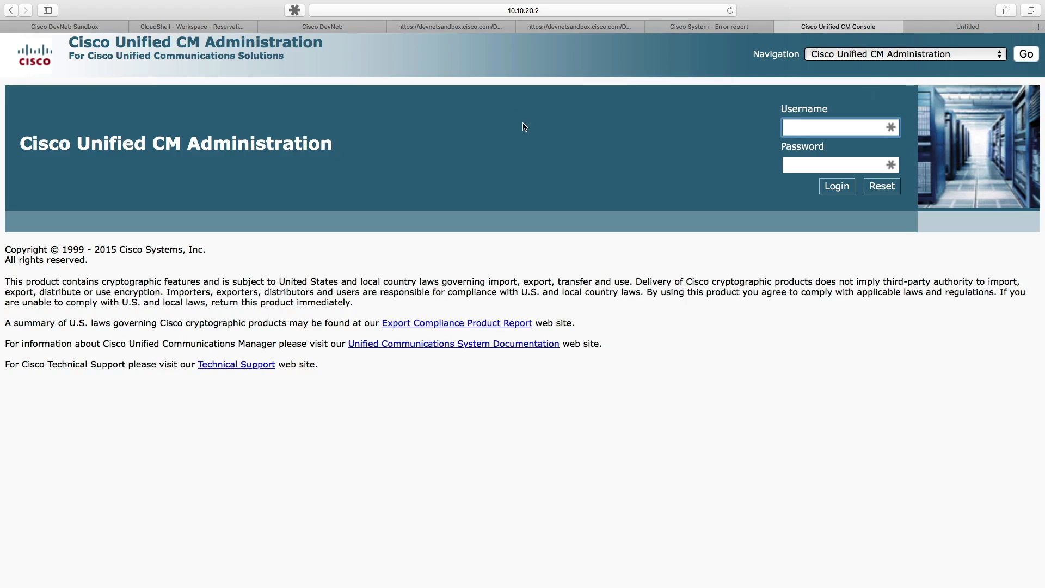
left_click(709, 26)
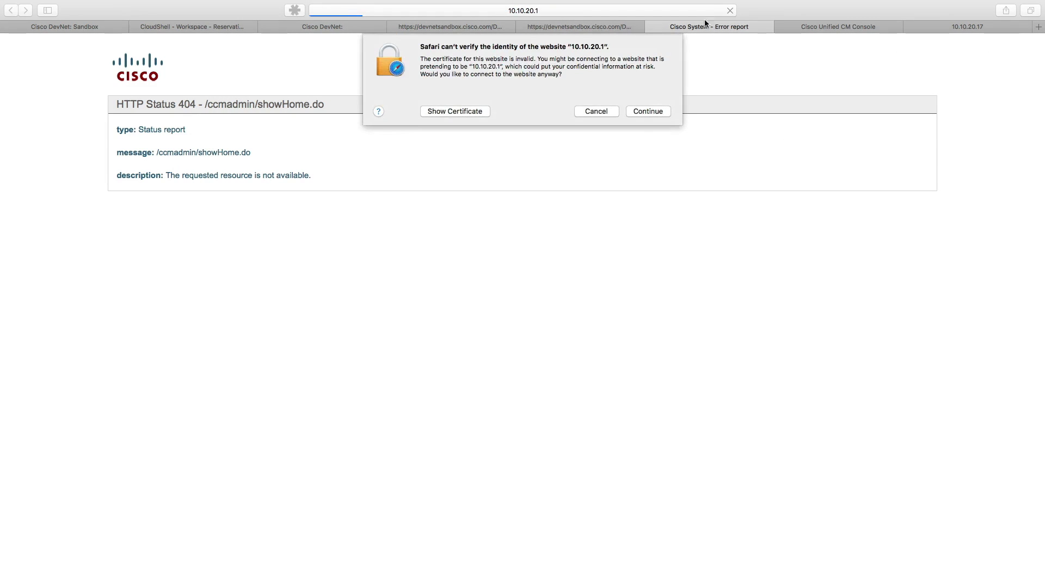
Log into IM and Presence Administration at 10.10.20.17 as administrator without saving the password.
left_click(646, 111)
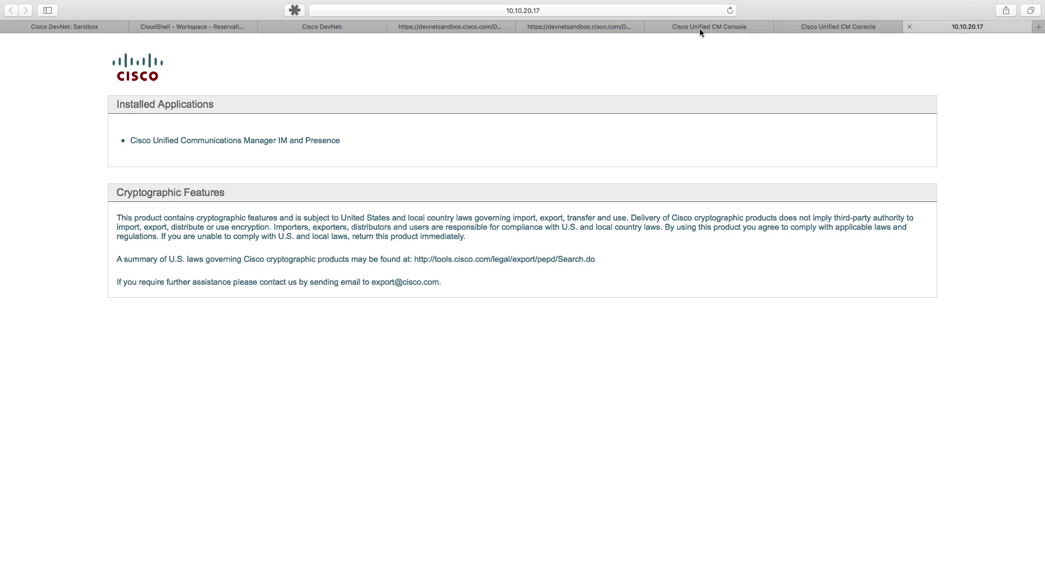
left_click(235, 140)
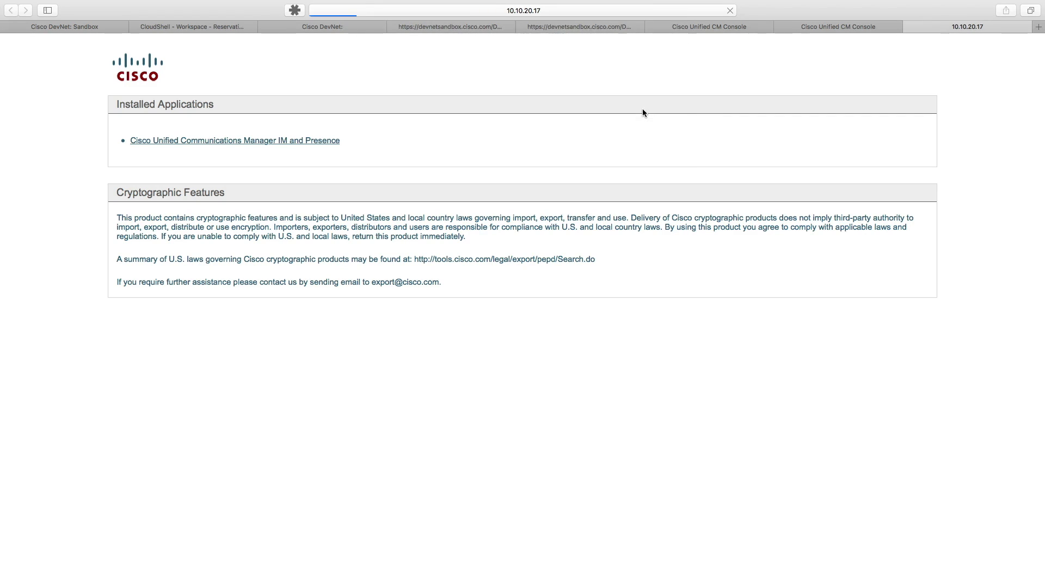
left_click(234, 140)
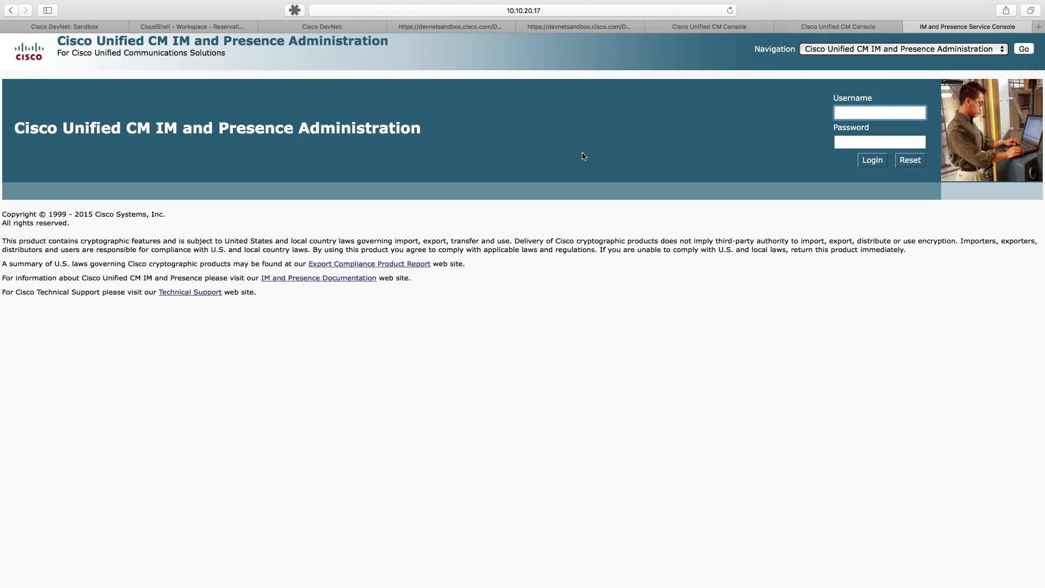
left_click(879, 113)
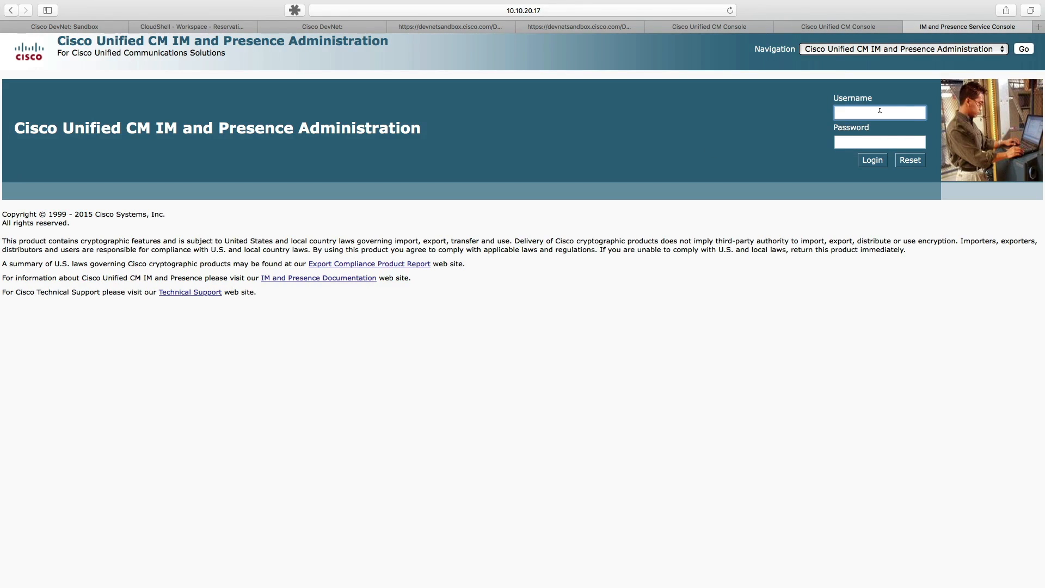
type("administrator")
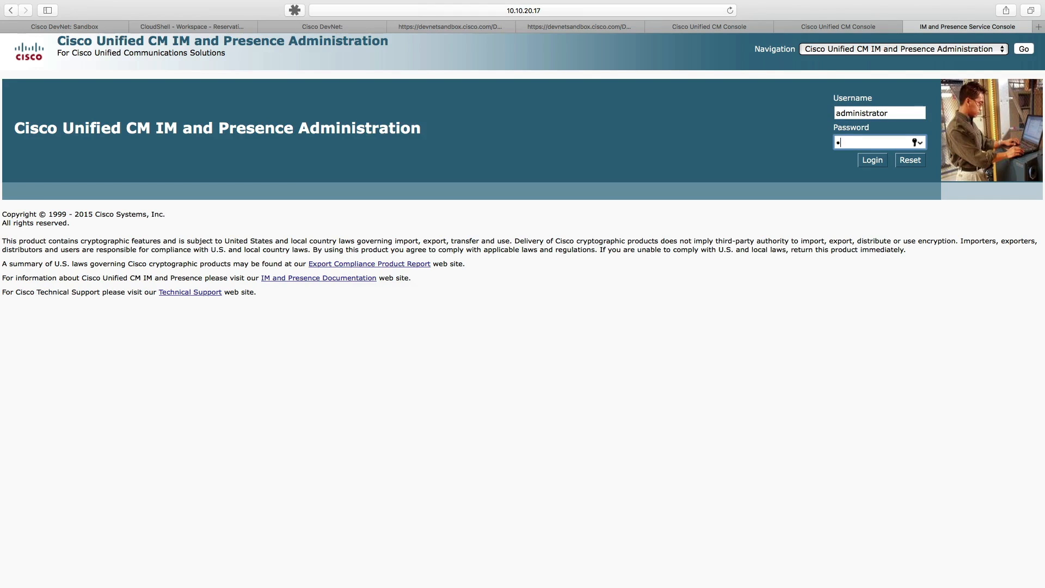
type("password")
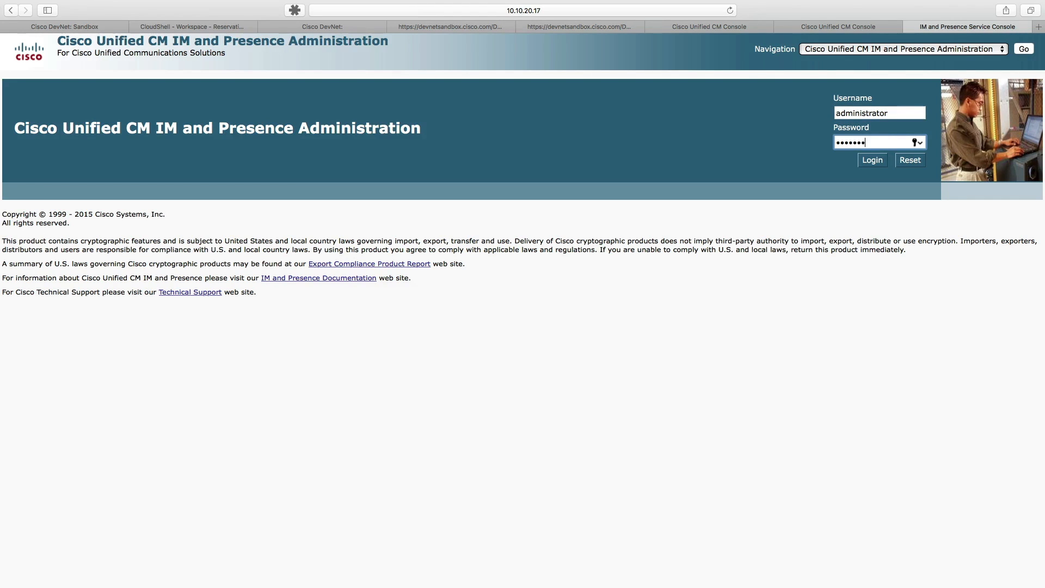
left_click(871, 160)
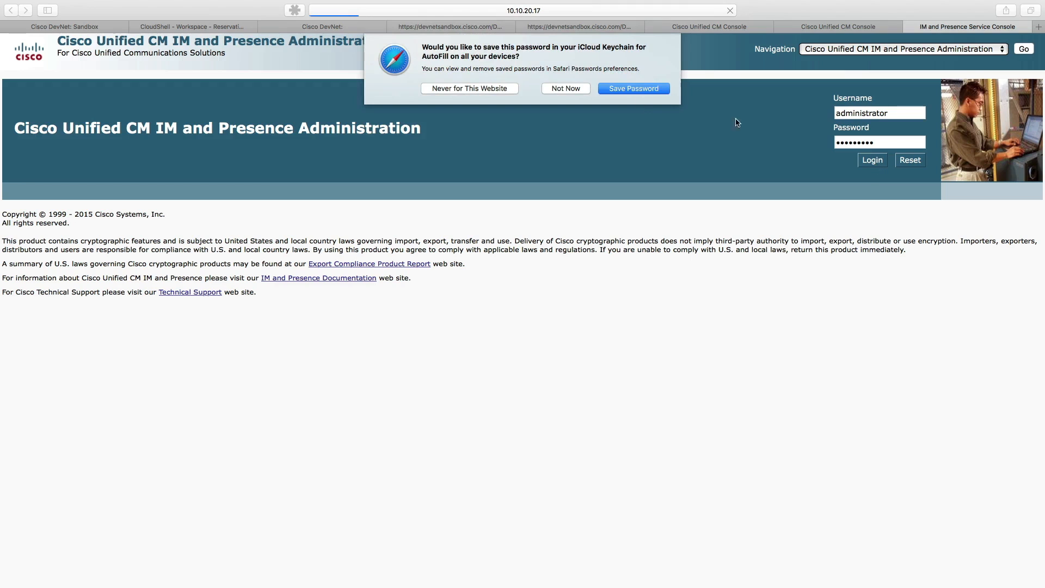
left_click(631, 89)
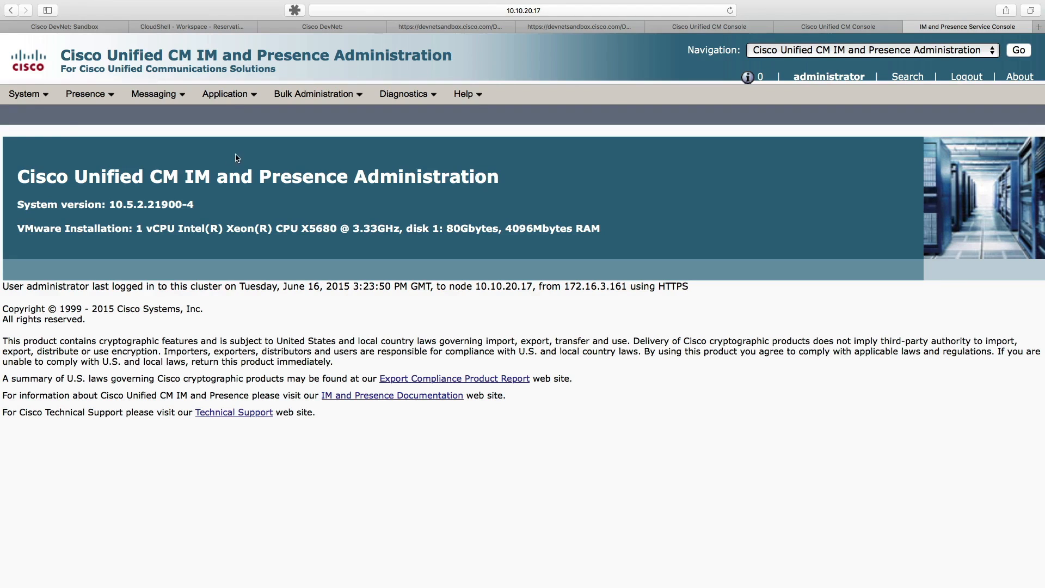
Browse the System, Application and Diagnostics menus, then return to the 10.10.20.2 CUCM login page.
left_click(24, 94)
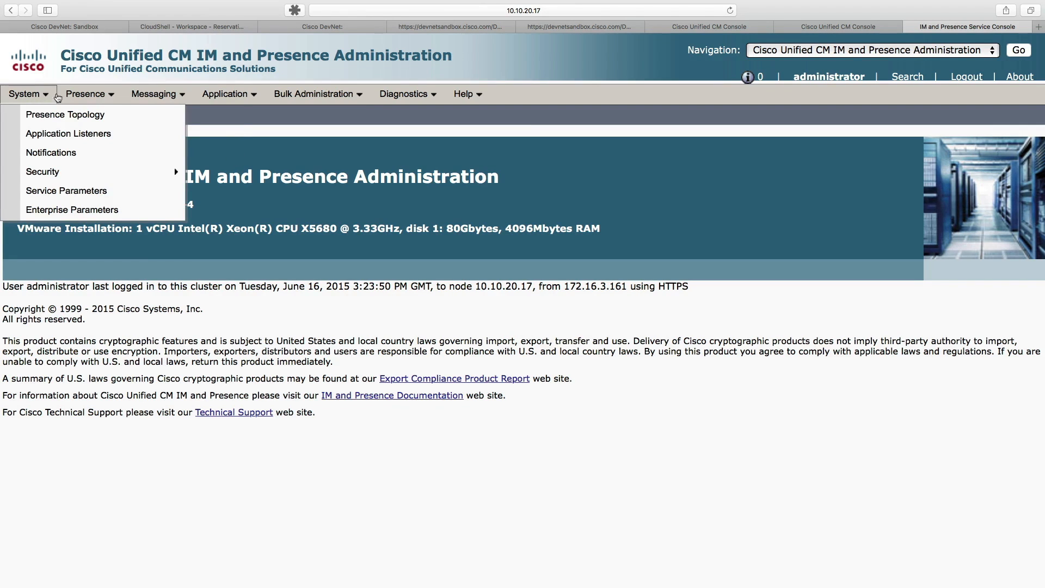
left_click(224, 94)
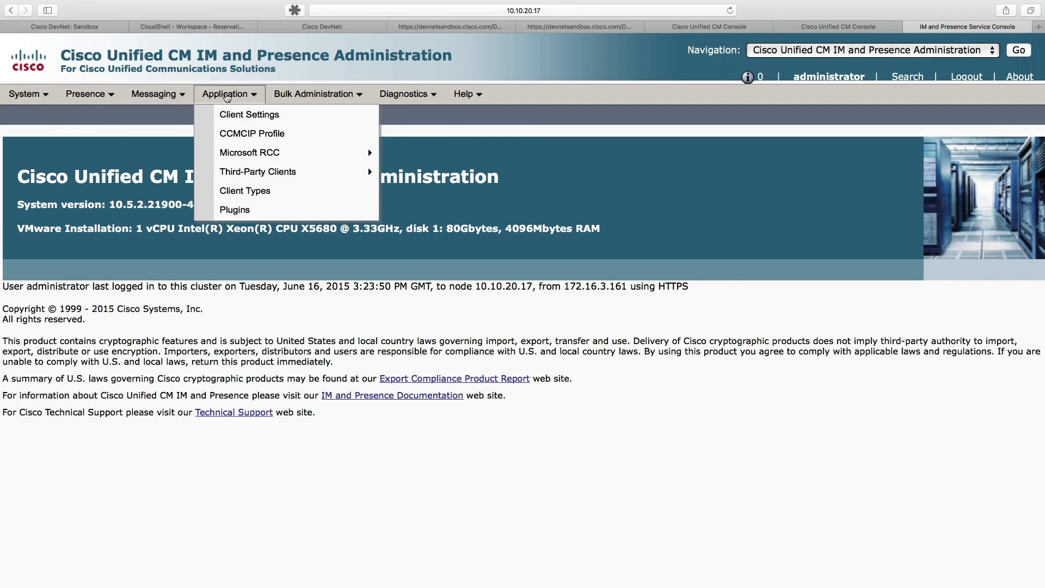
left_click(402, 93)
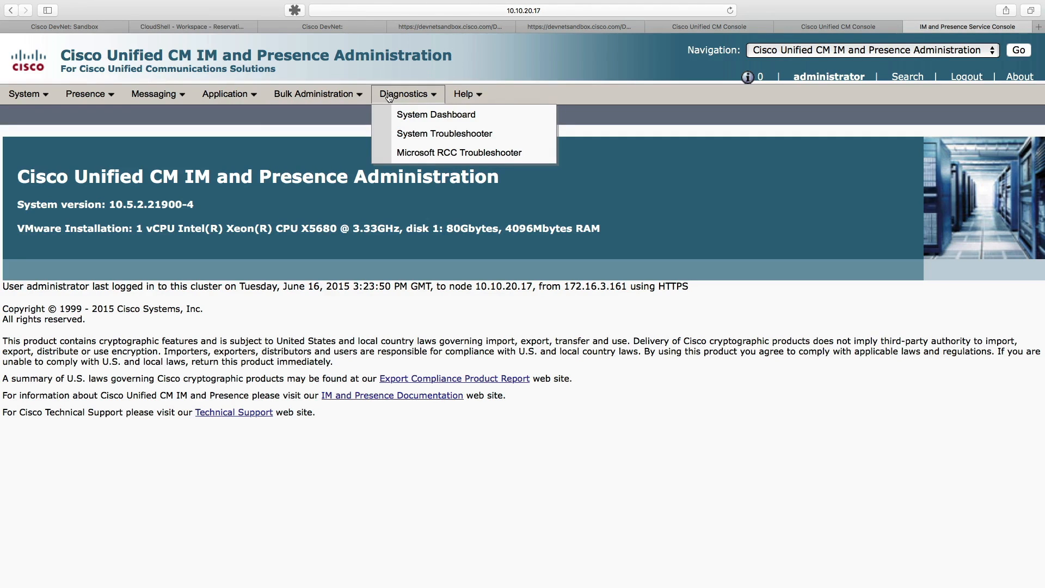
left_click(837, 26)
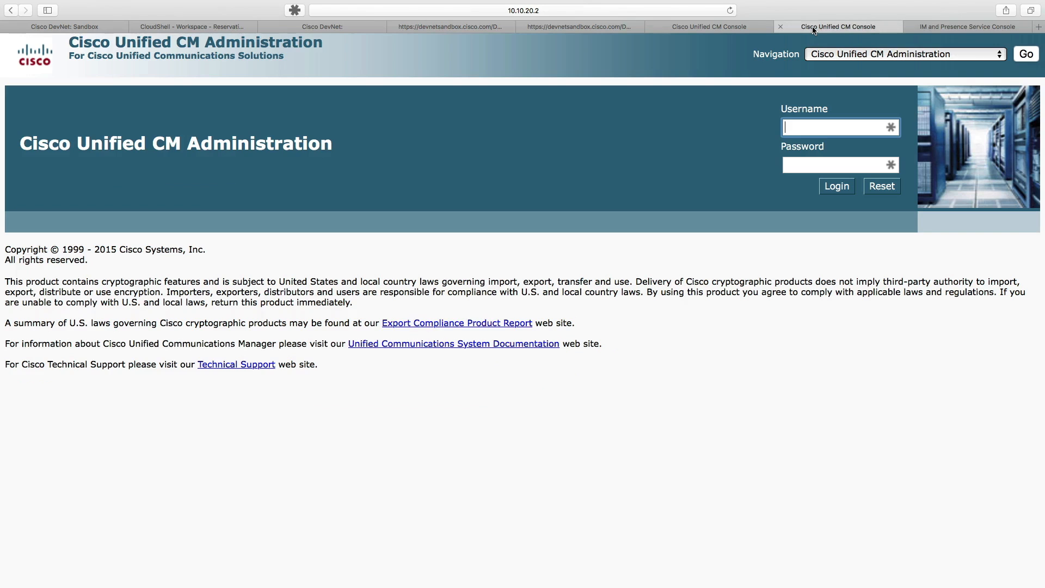
Log into Unified CM Administration at 10.10.20.1 as administrator and save the password in Safari.
left_click(708, 26)
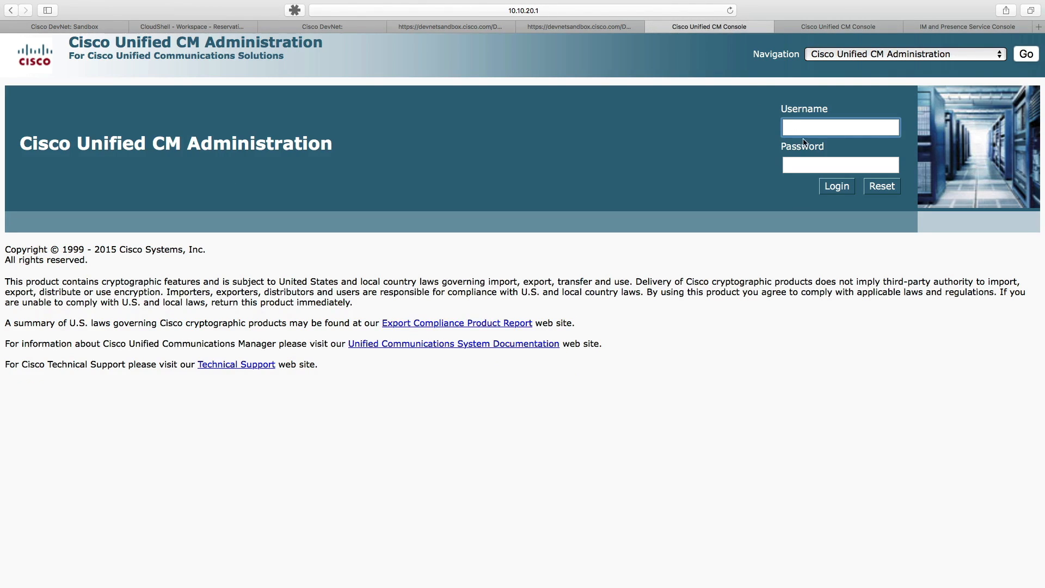
left_click(839, 127)
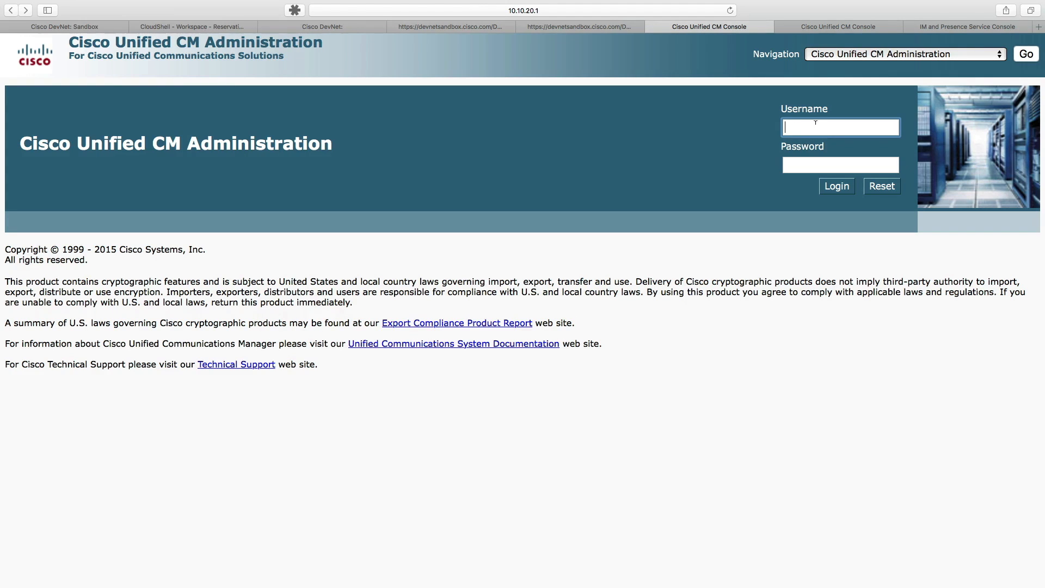
type("administrator")
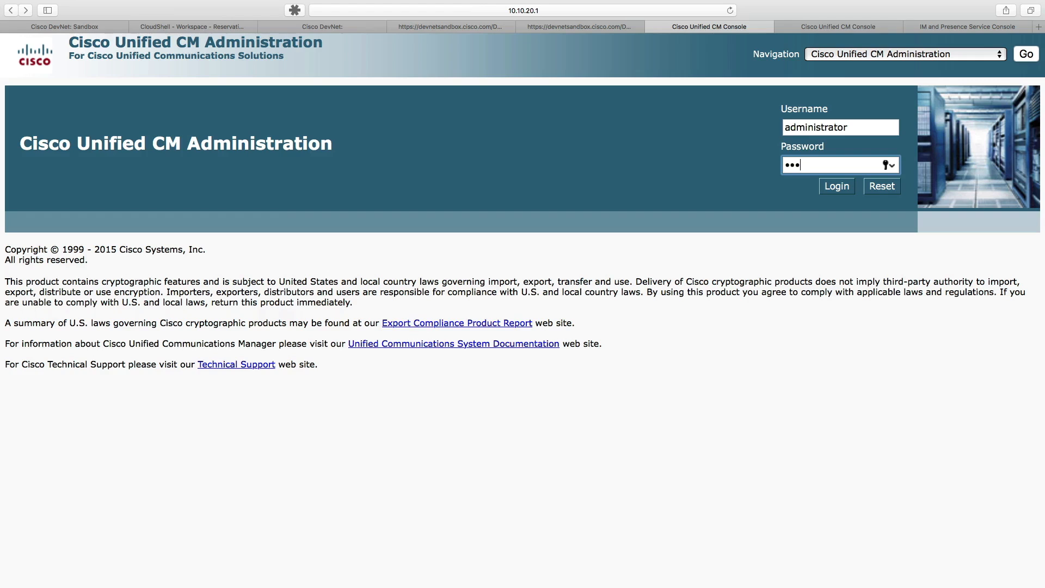
type("password")
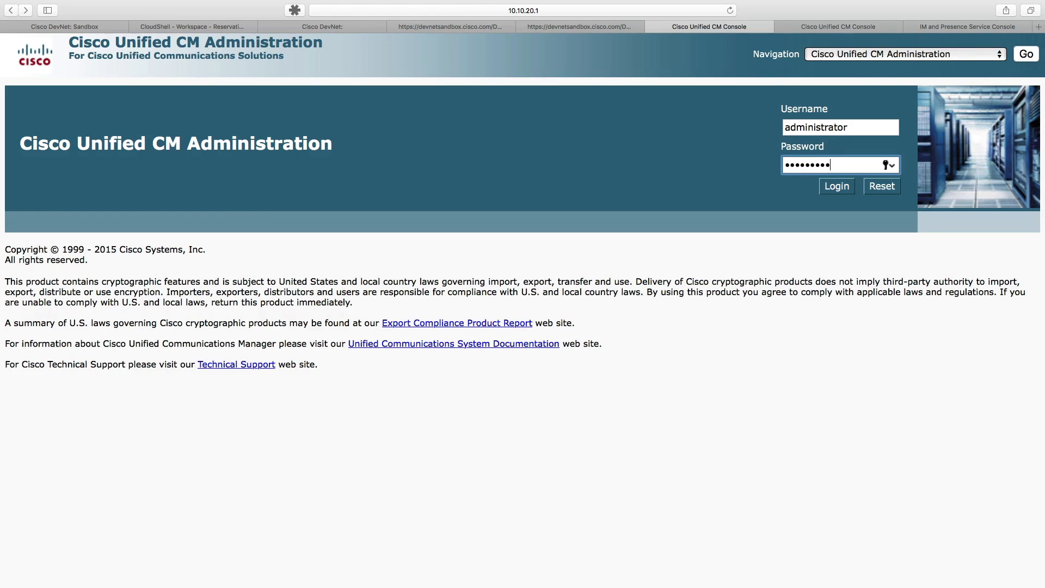
left_click(836, 186)
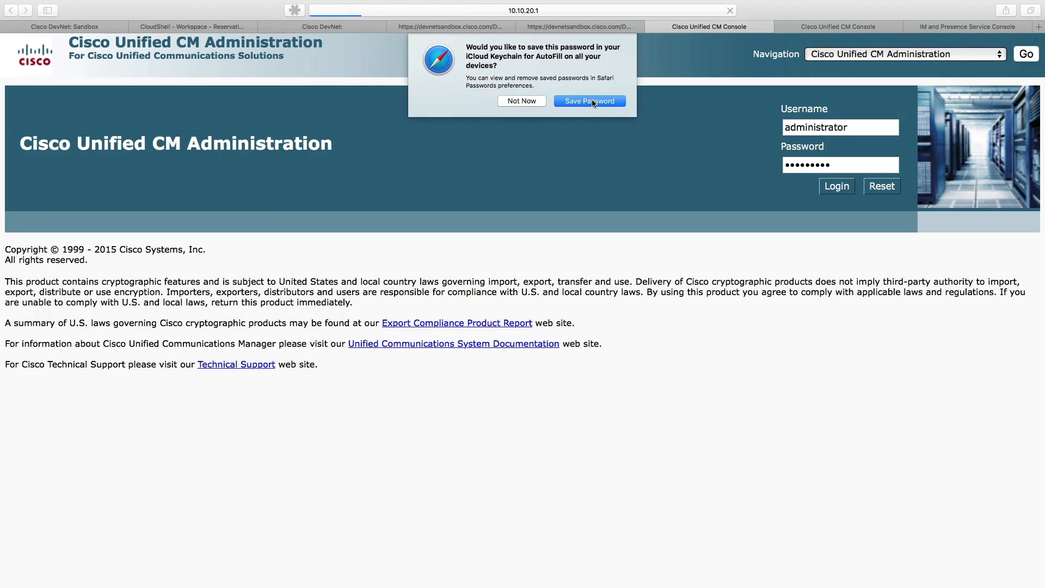
left_click(589, 100)
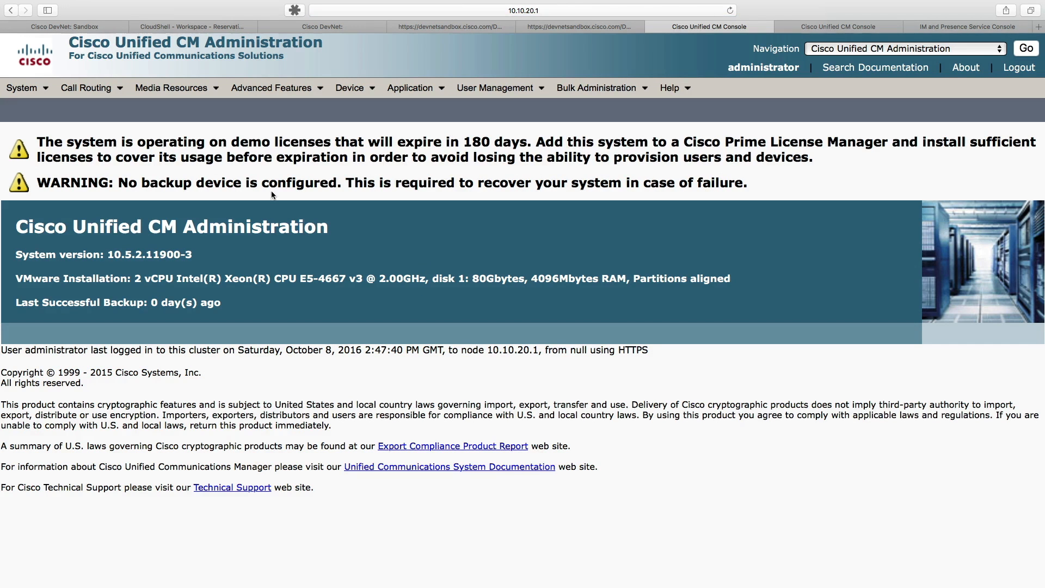
mouse_move(222, 167)
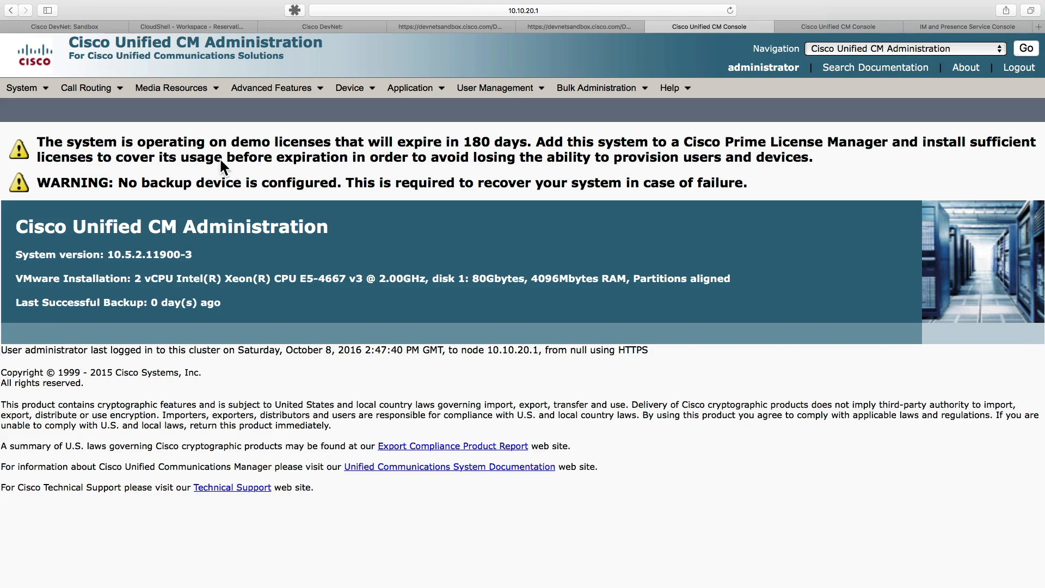
mouse_move(452, 172)
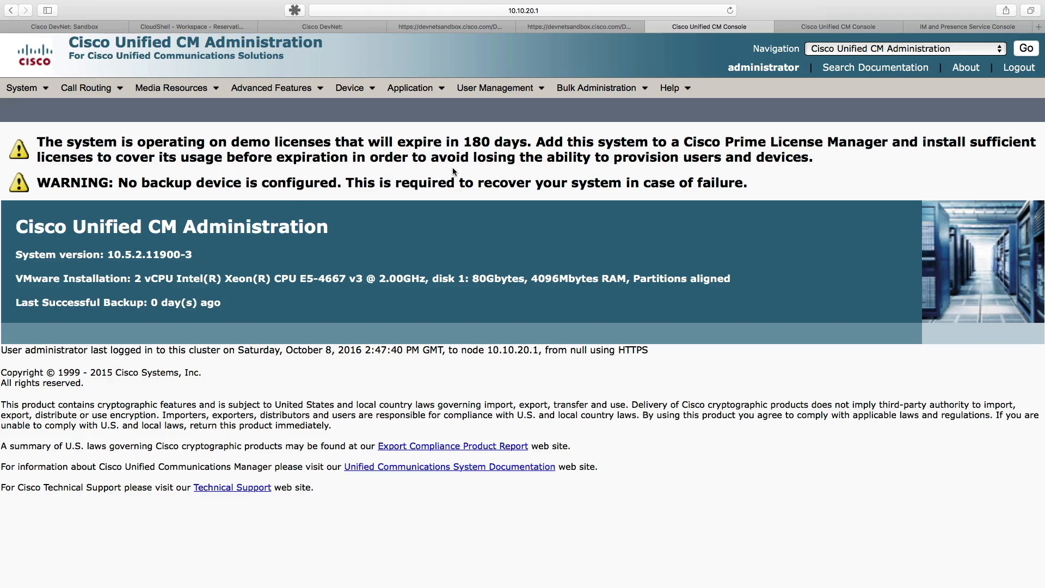
mouse_move(425, 172)
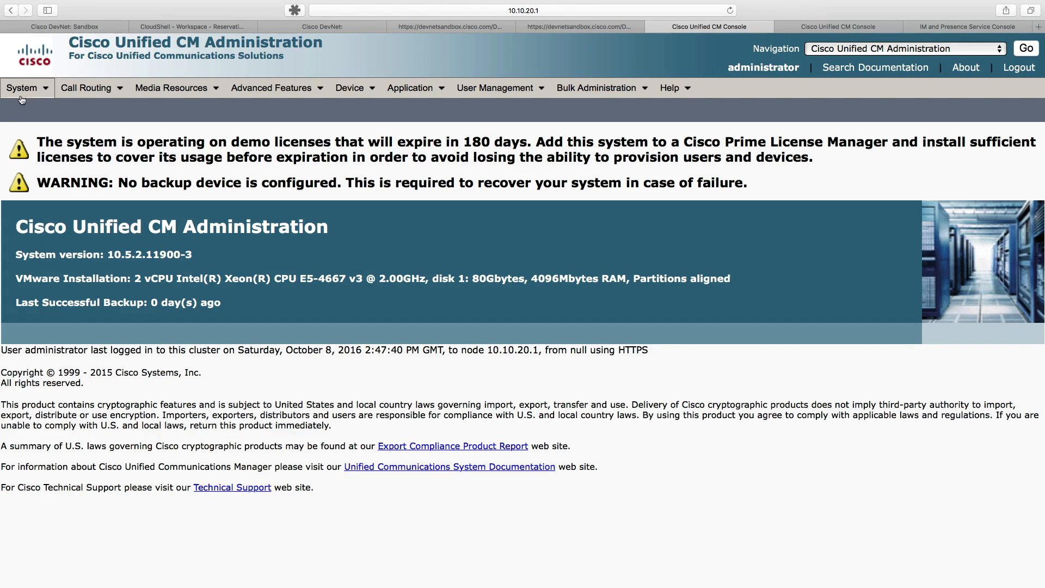
Browse the administration menus: User Management, Call Routing and Device.
left_click(171, 87)
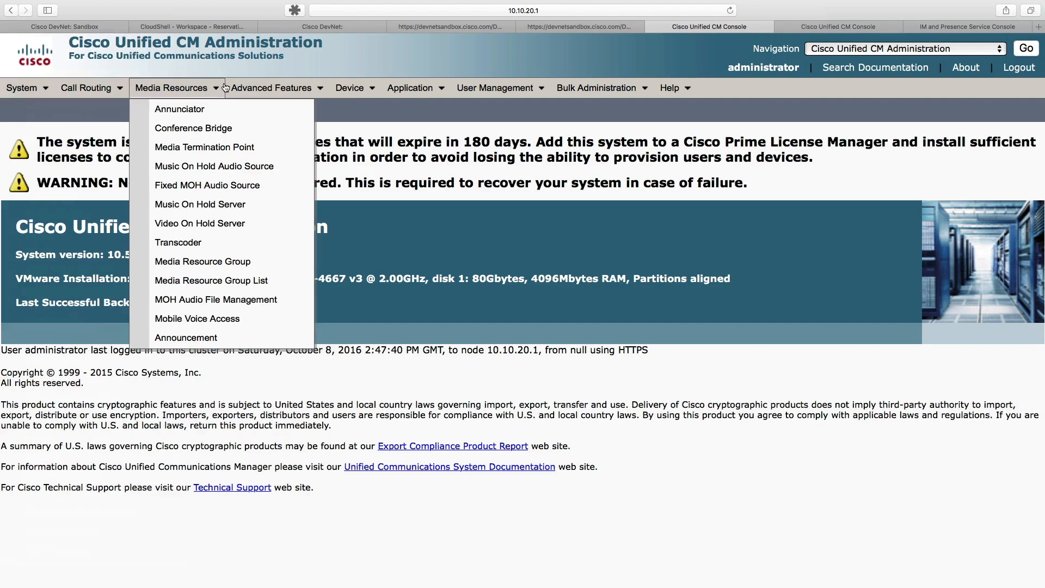
left_click(596, 87)
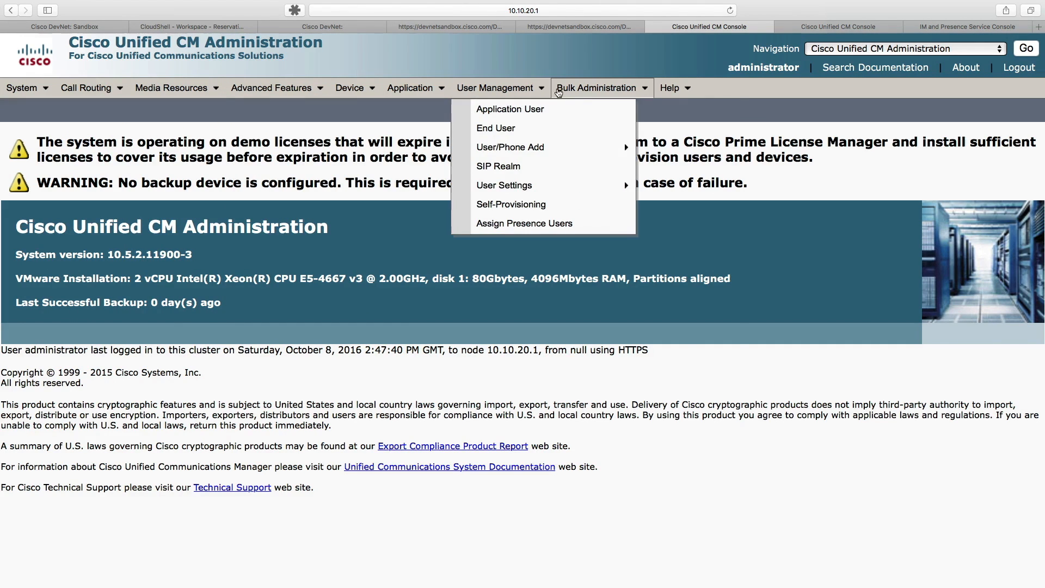
left_click(85, 87)
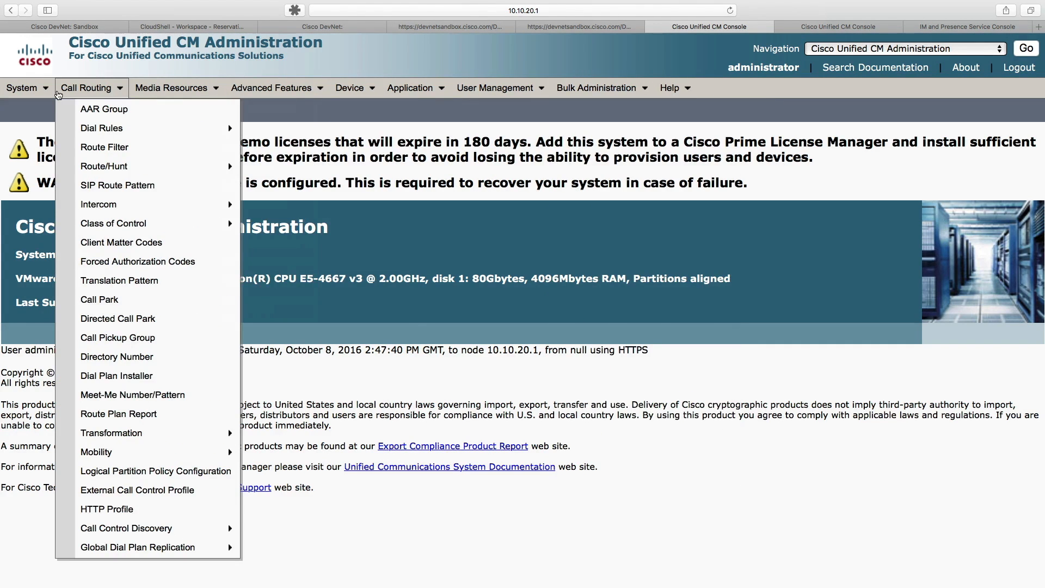
left_click(350, 87)
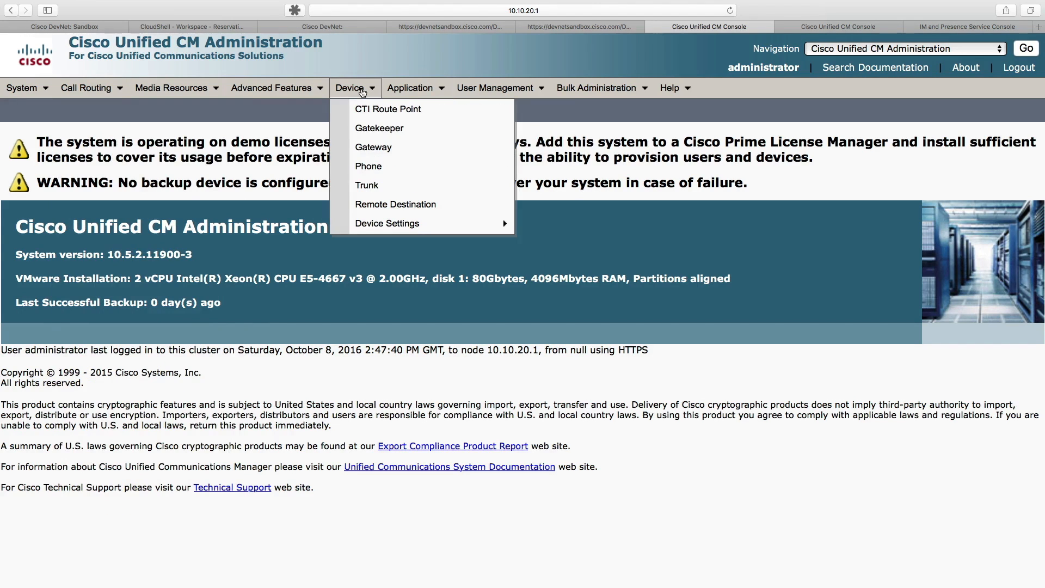
mouse_move(368, 166)
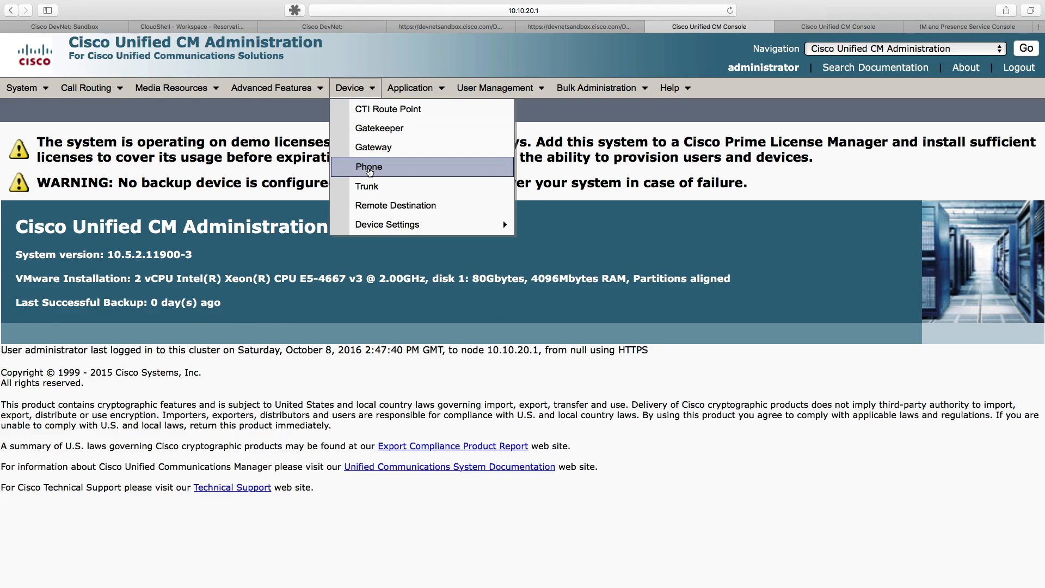
Run an unfiltered Device > Phone search listing 20 phones, then return to the sandbox workspace.
left_click(369, 167)
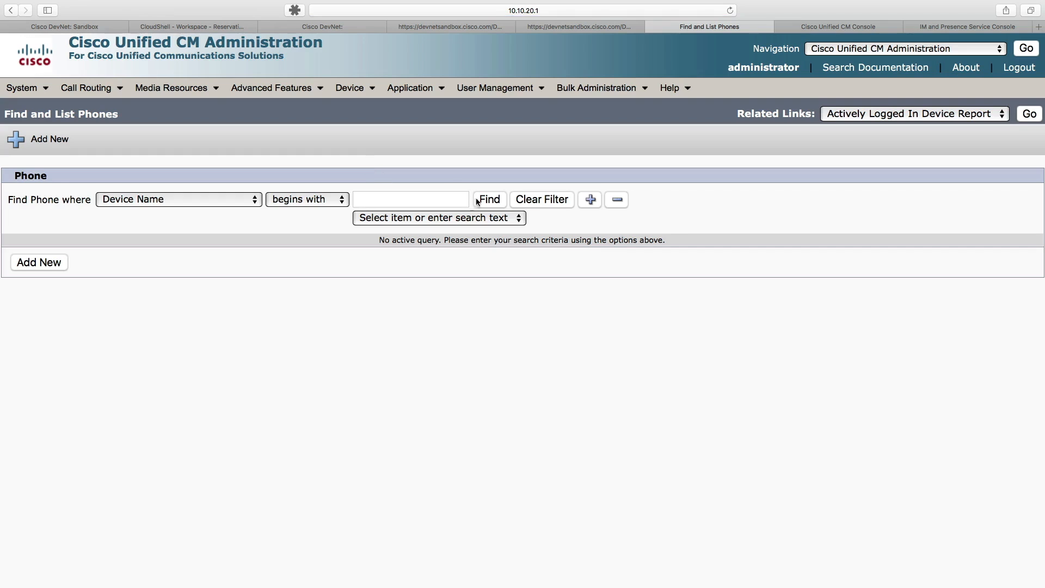
left_click(488, 200)
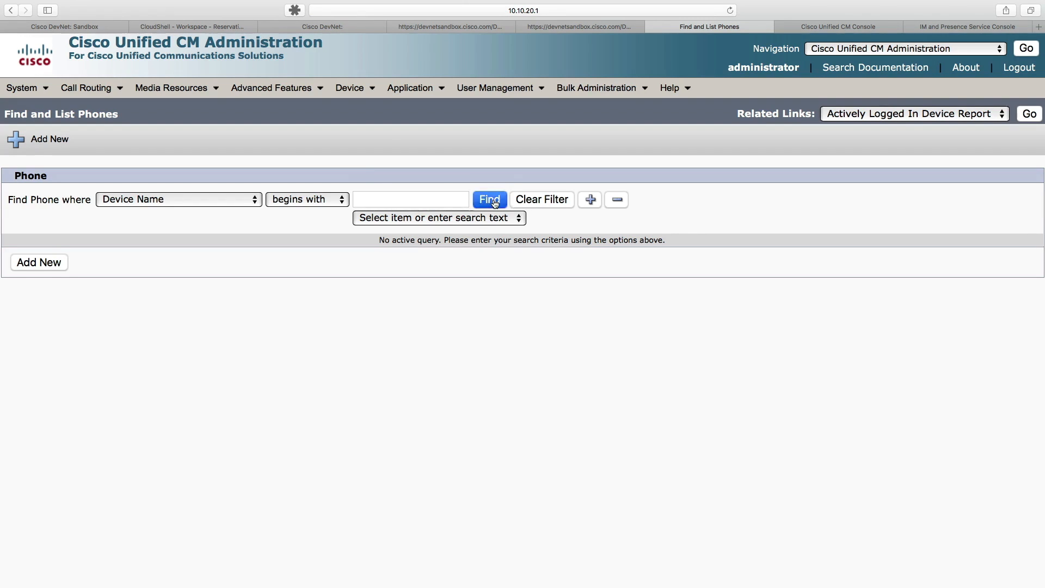
left_click(489, 199)
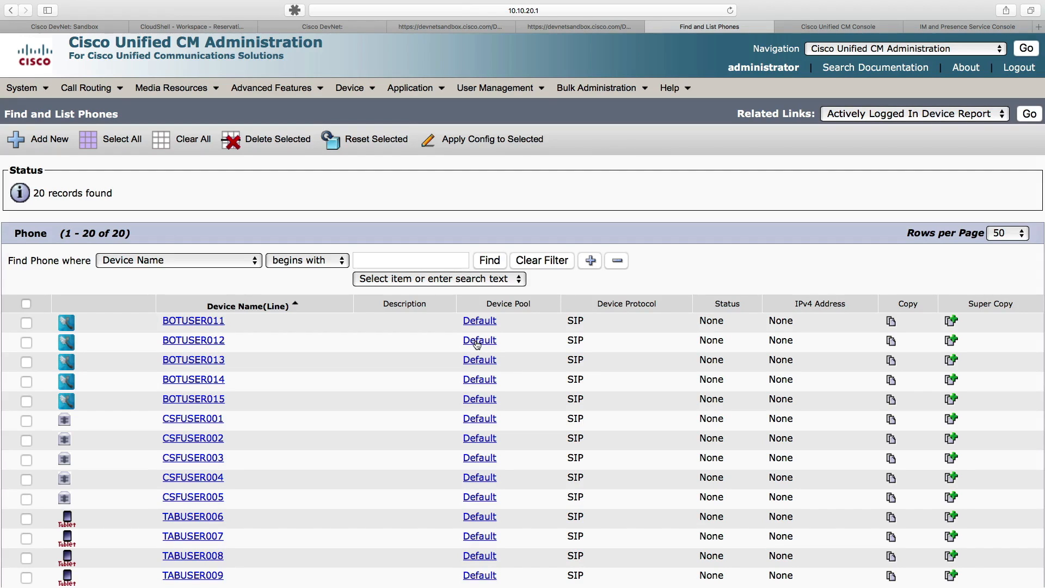
mouse_move(513, 235)
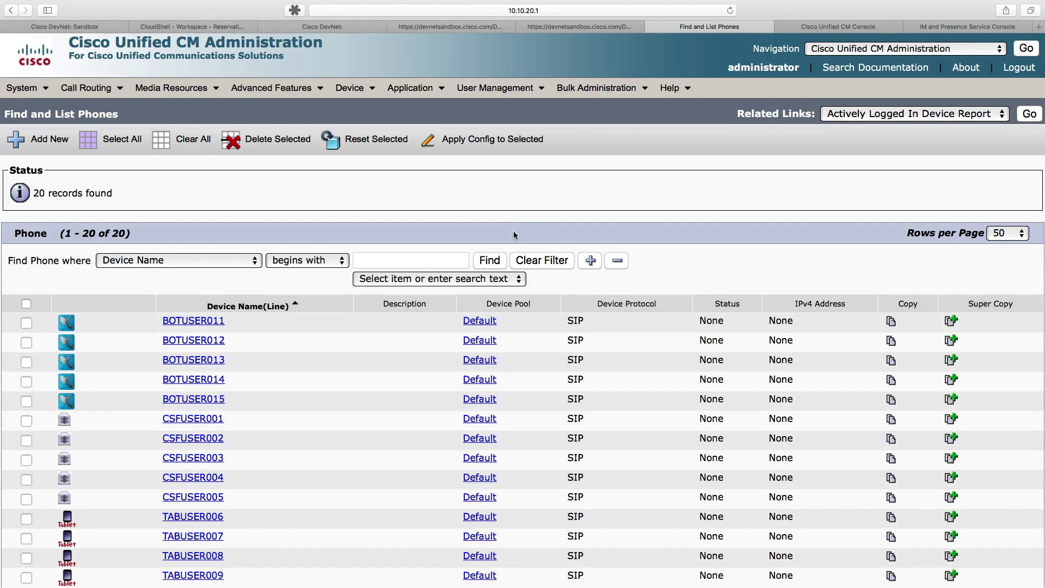
mouse_move(509, 239)
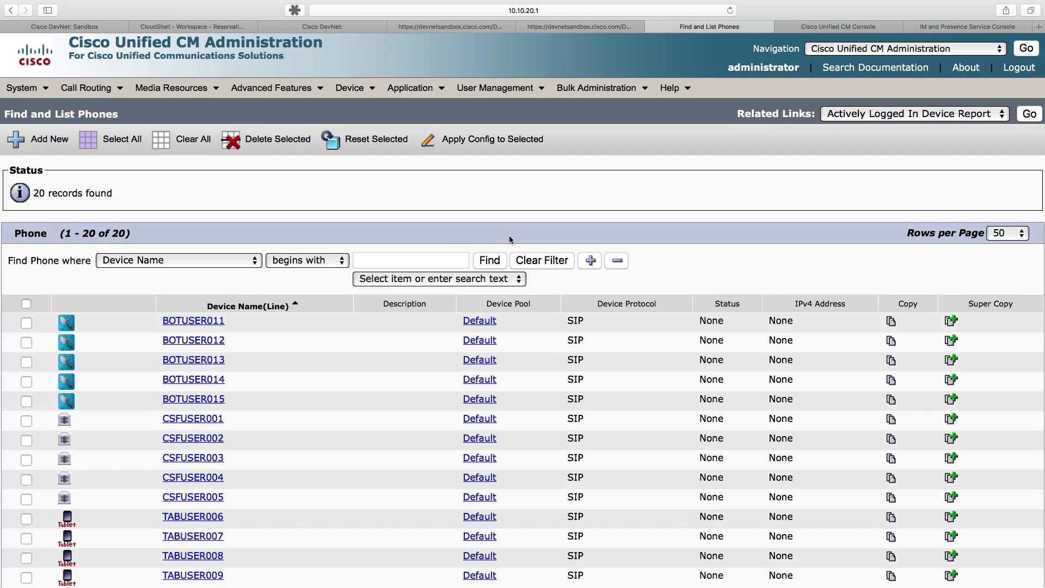
mouse_move(494, 188)
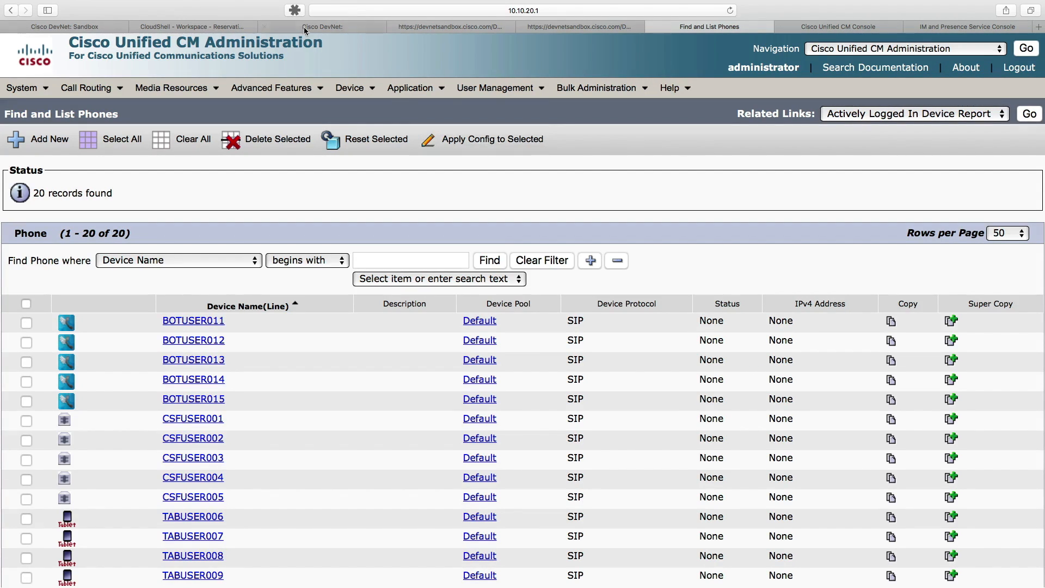
left_click(193, 26)
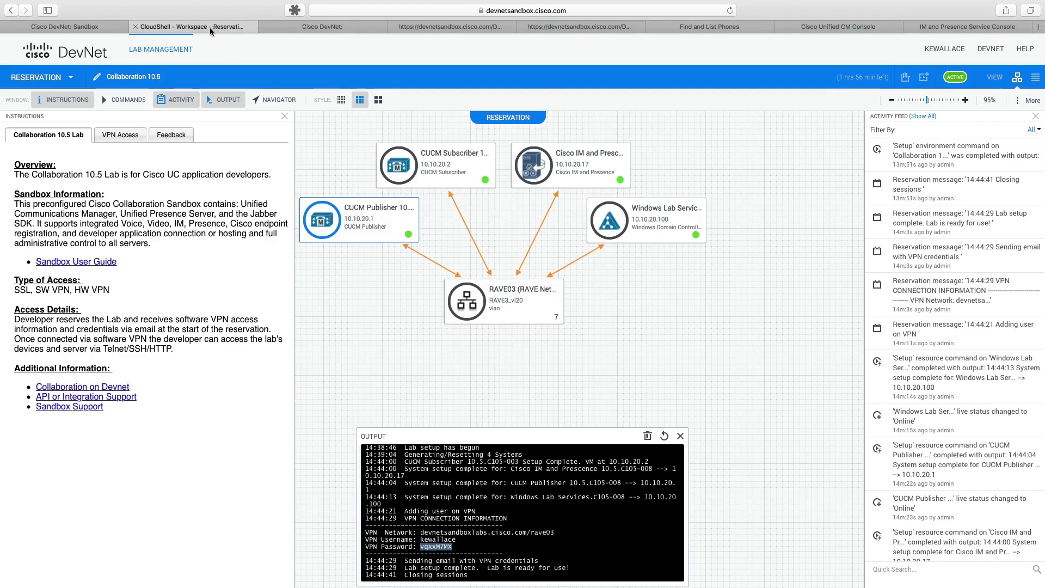
End the Collaboration 10.5 reservation and confirm in the dialog.
left_click(39, 76)
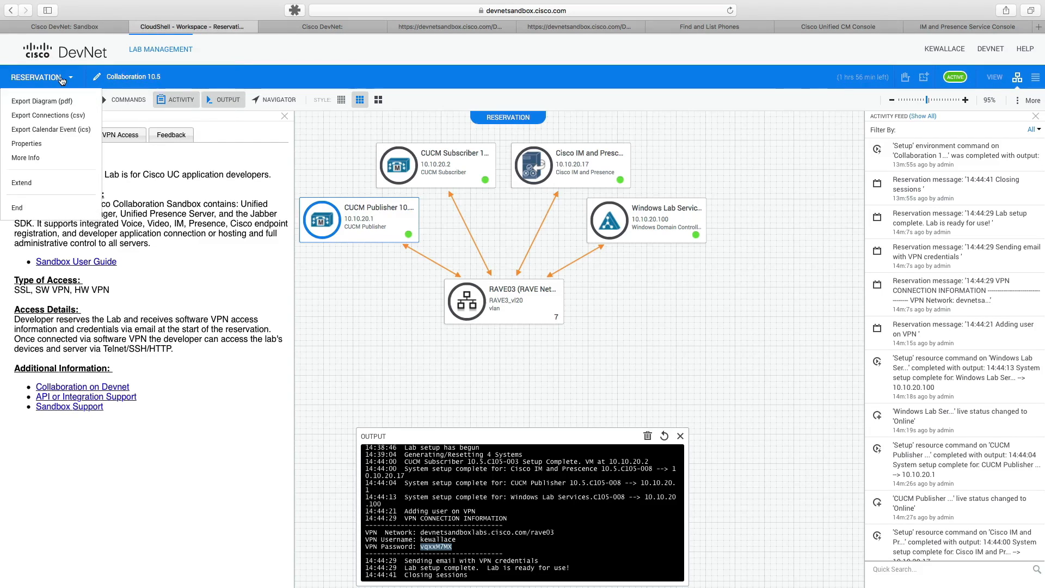
left_click(17, 208)
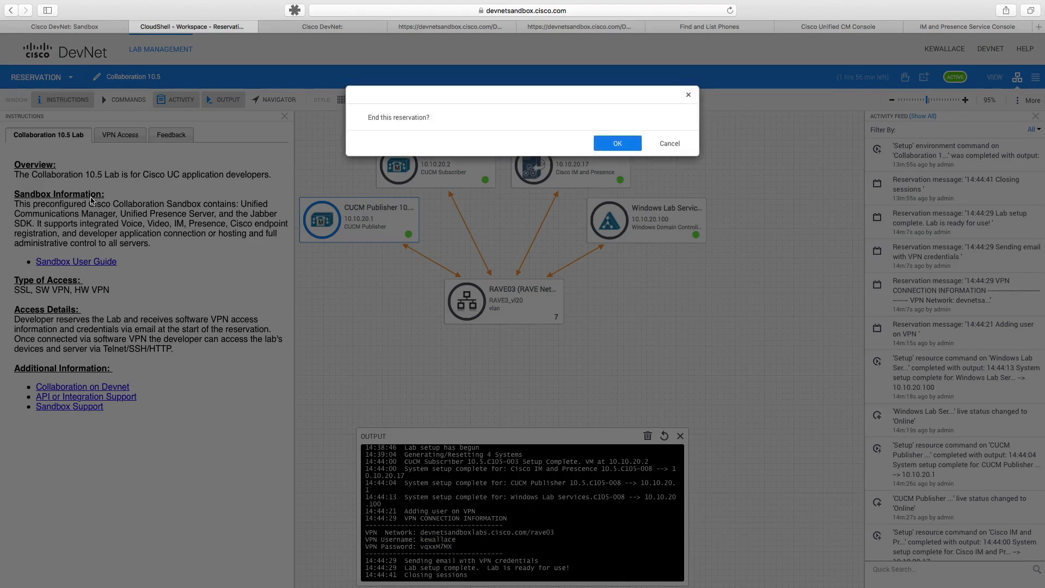
mouse_move(616, 144)
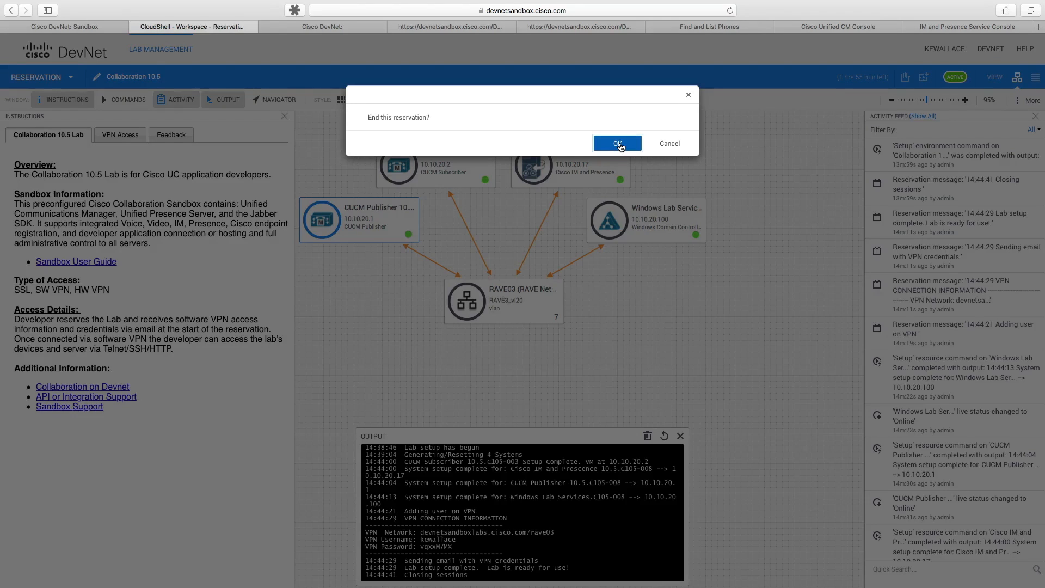
left_click(616, 143)
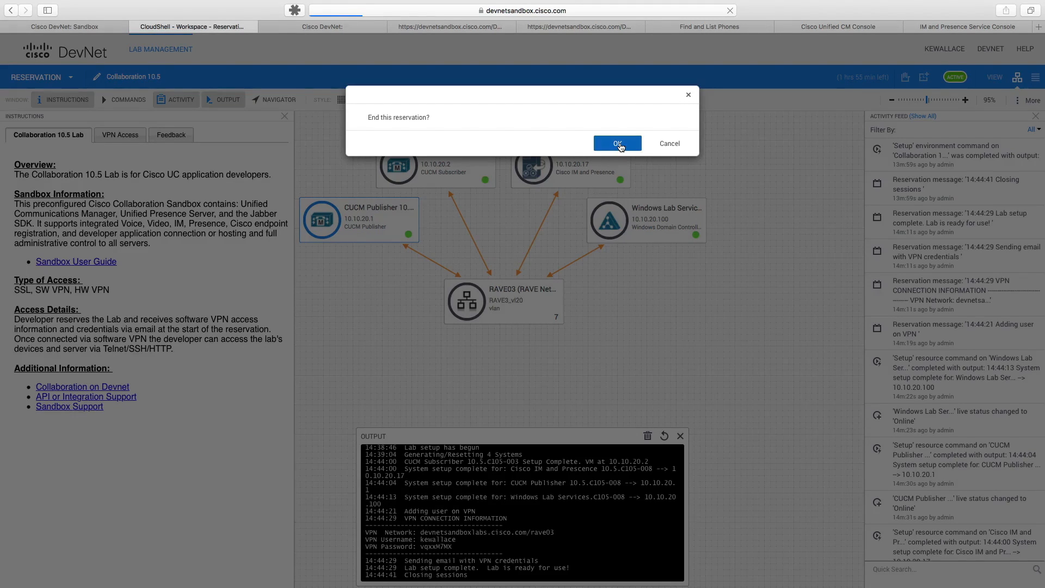
left_click(616, 144)
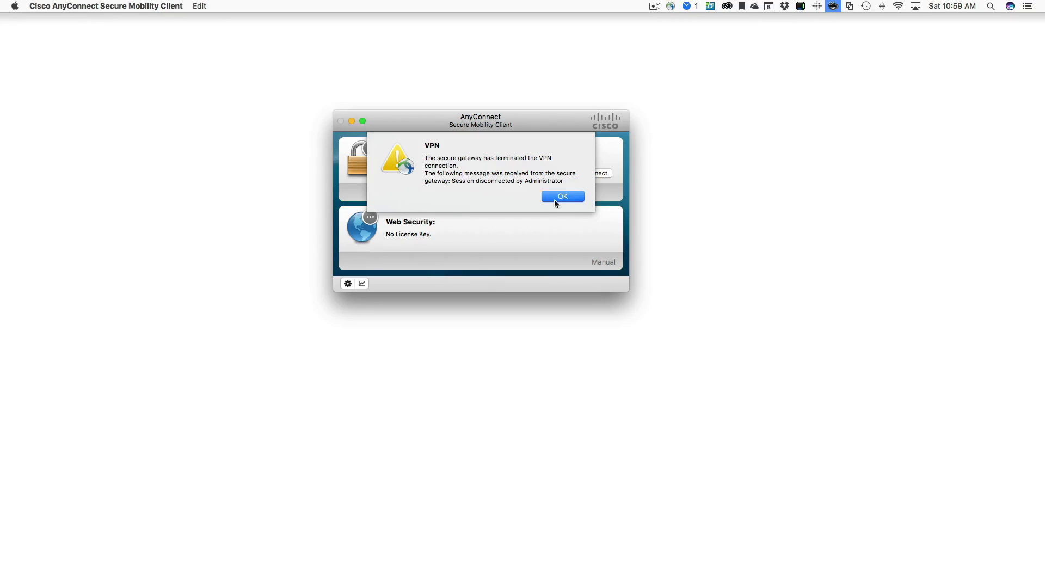
Acknowledge the AnyConnect VPN session termination alert.
left_click(562, 196)
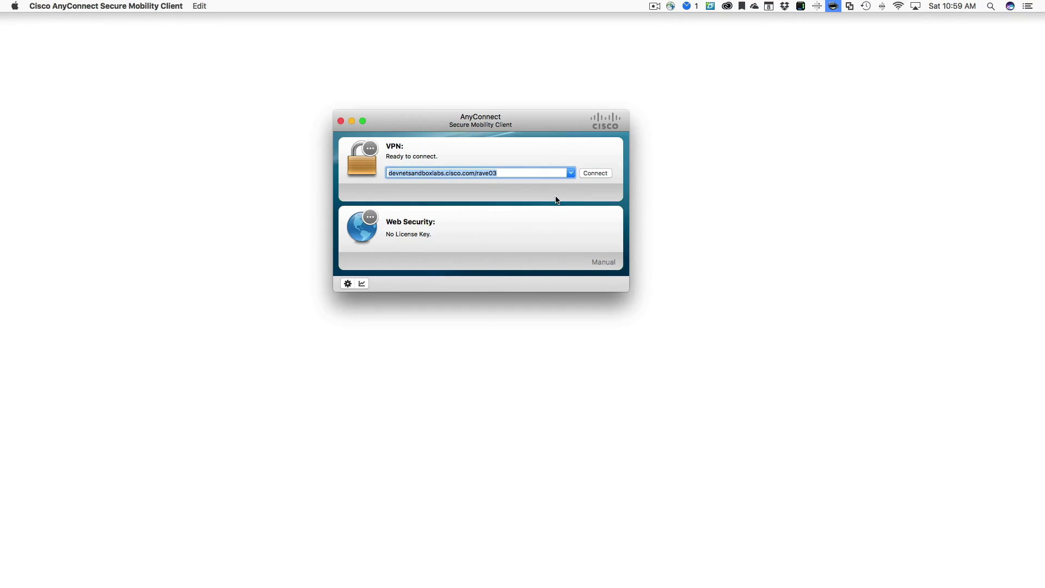